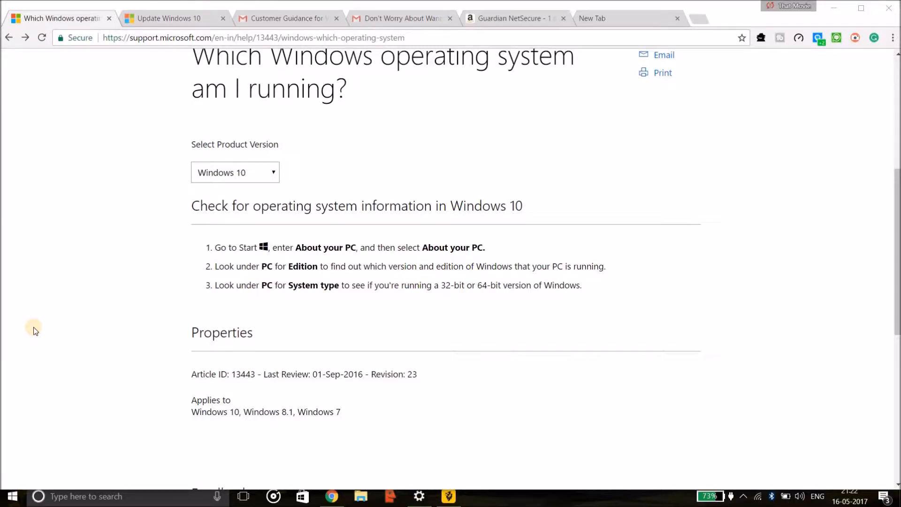
pyautogui.moveTo(322, 5)
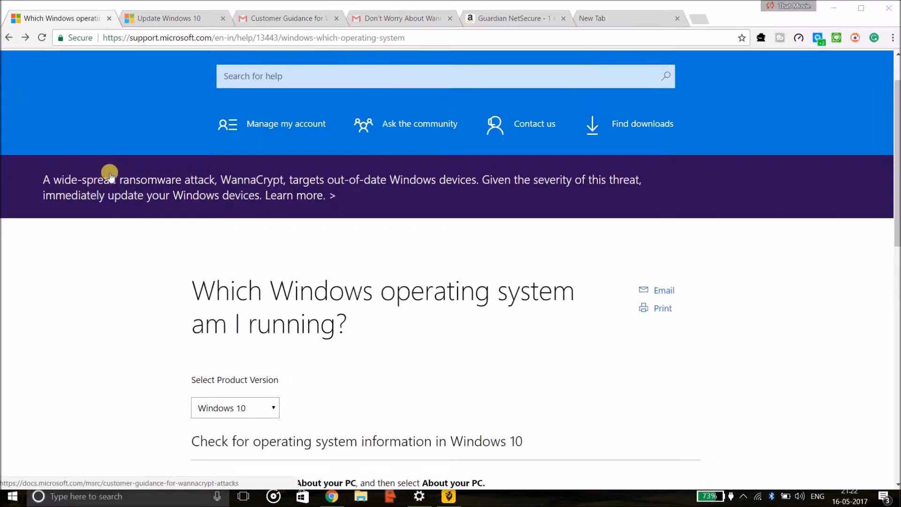
pyautogui.moveTo(143, 198)
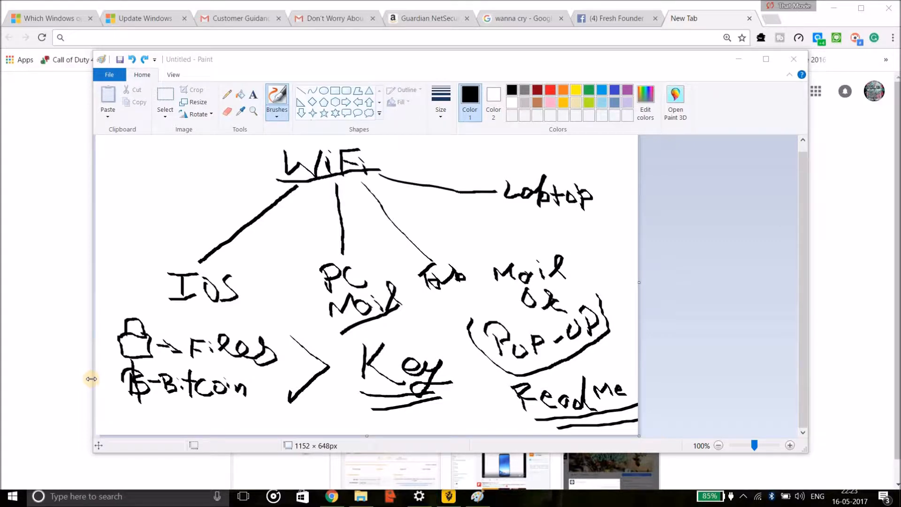
pyautogui.moveTo(369, 265)
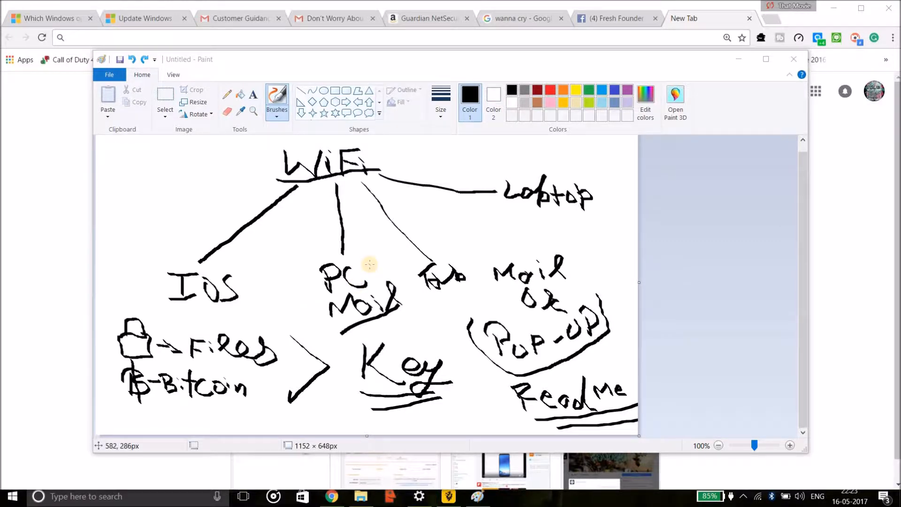
pyautogui.moveTo(370, 271)
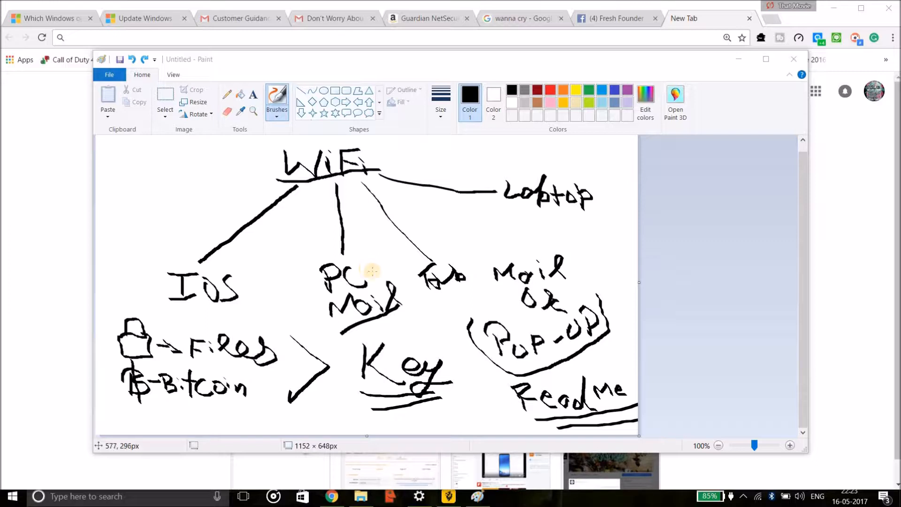
pyautogui.moveTo(374, 272)
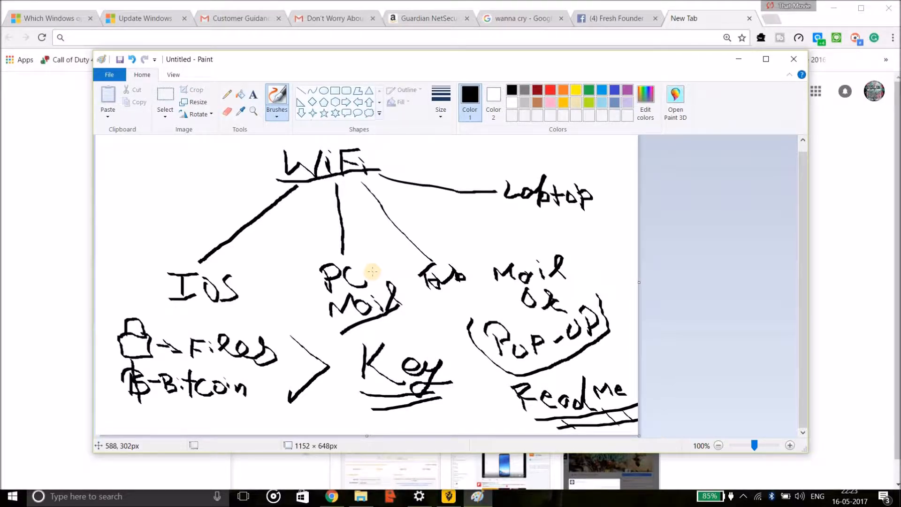
pyautogui.moveTo(338, 177)
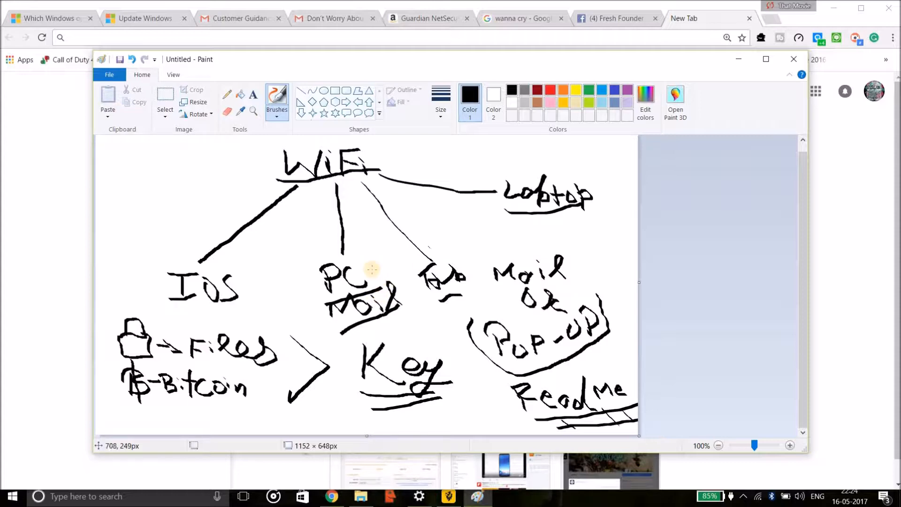
pyautogui.moveTo(365, 276)
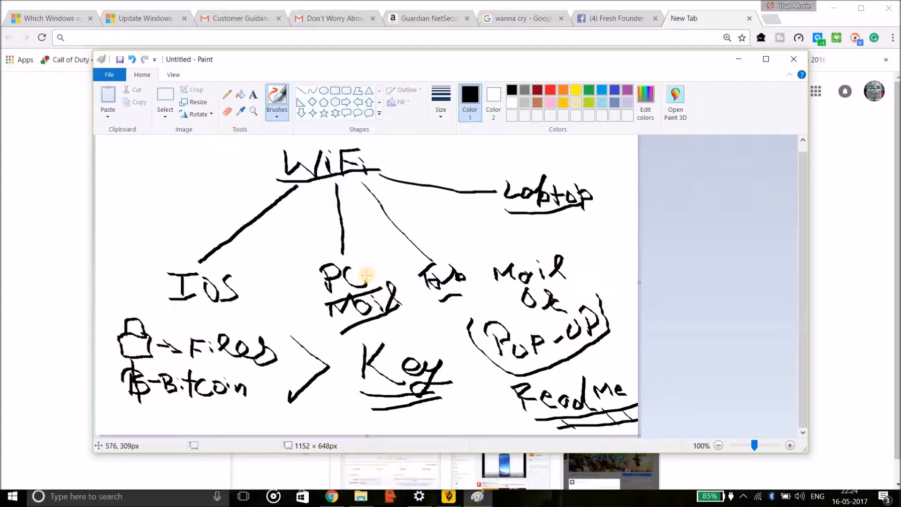
pyautogui.moveTo(366, 272)
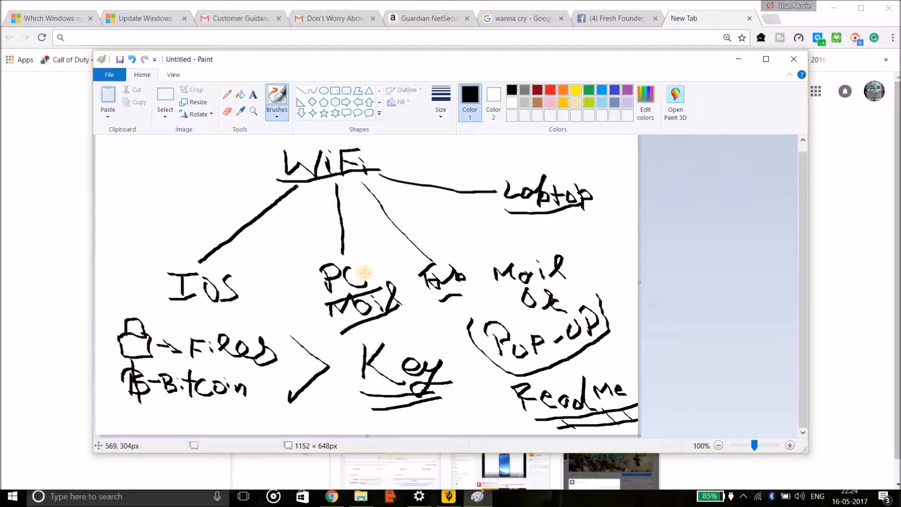
pyautogui.moveTo(365, 277)
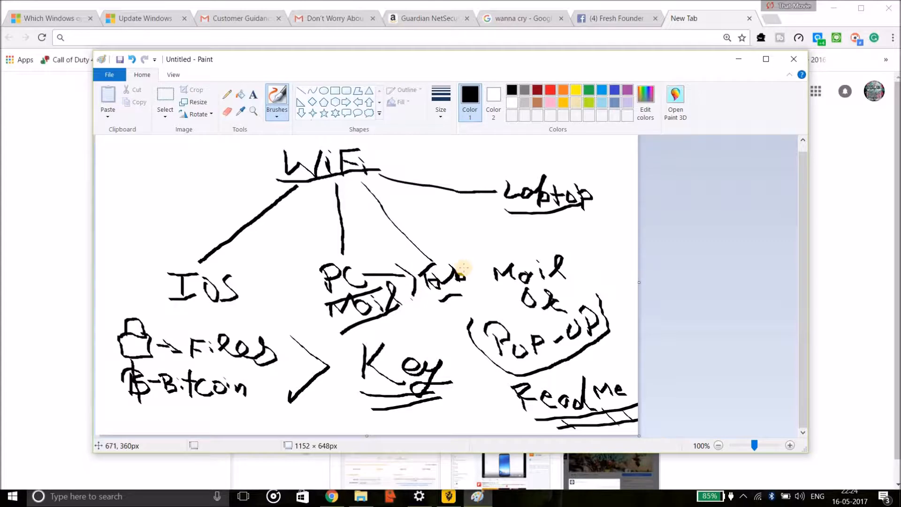
# Step: Draw an arrow from Tab to Loptop, write 'Wir' beside IOS, and underline IOS
pyautogui.moveTo(465, 256); pyautogui.dragTo(494, 218)
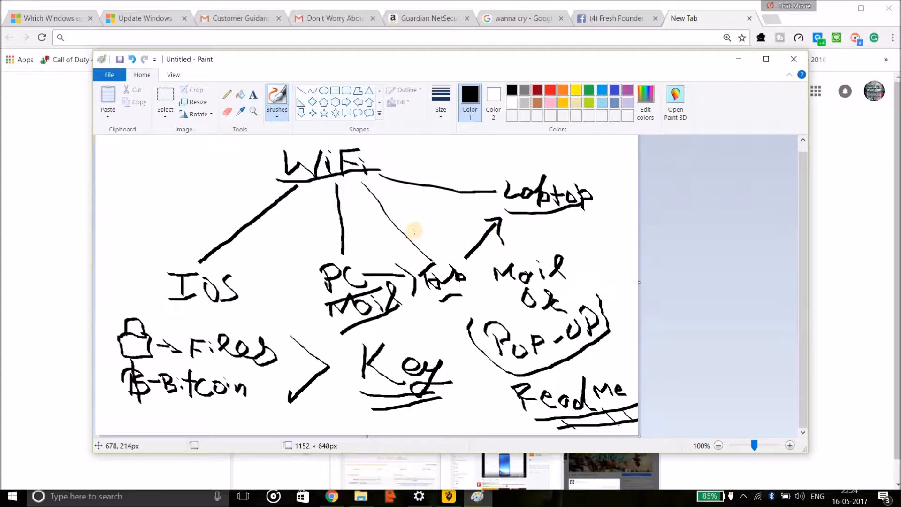
pyautogui.moveTo(187, 313)
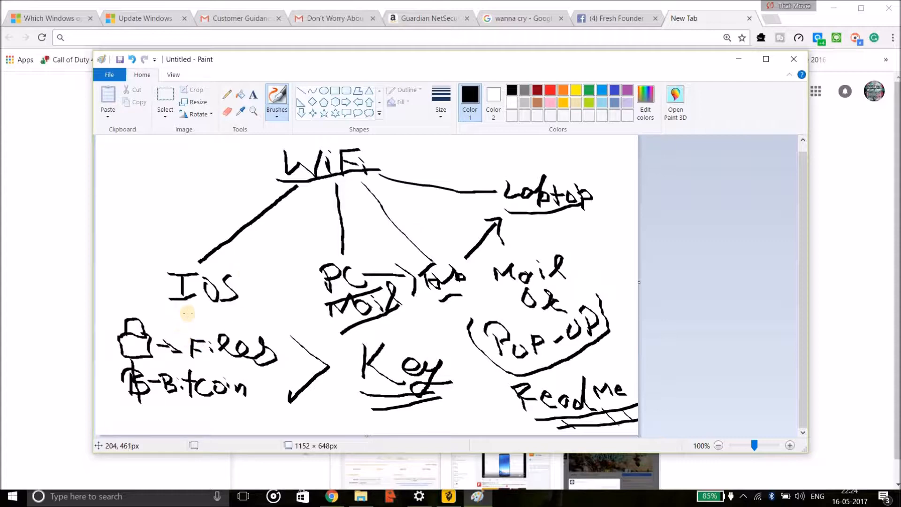
pyautogui.moveTo(246, 271)
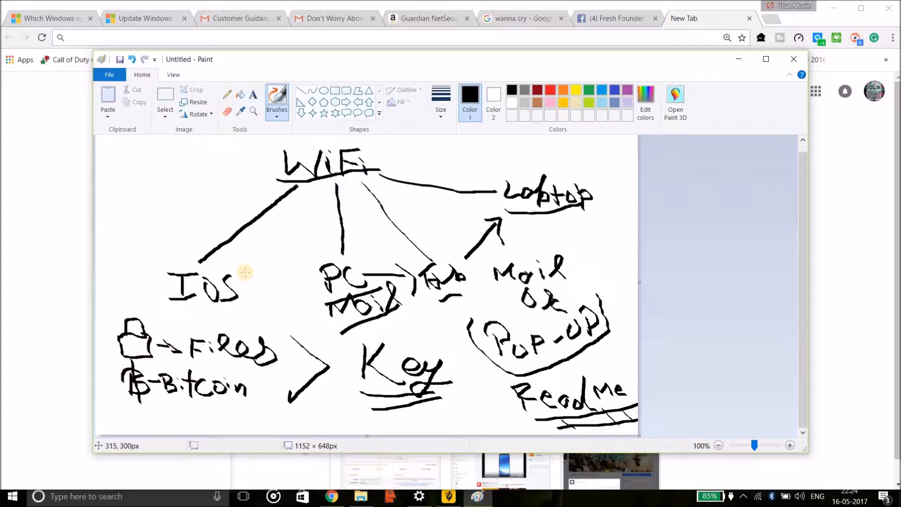
pyautogui.moveTo(247, 270); pyautogui.dragTo(270, 253)
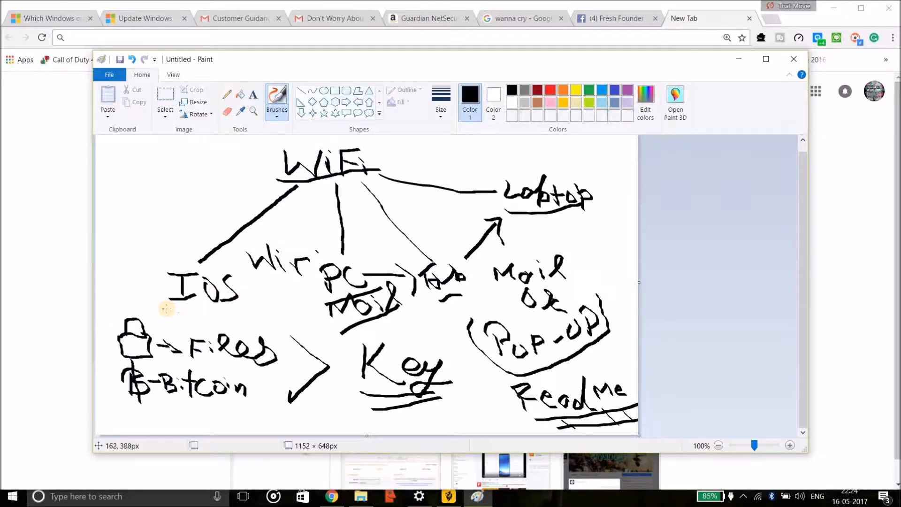
pyautogui.moveTo(165, 309); pyautogui.dragTo(274, 310)
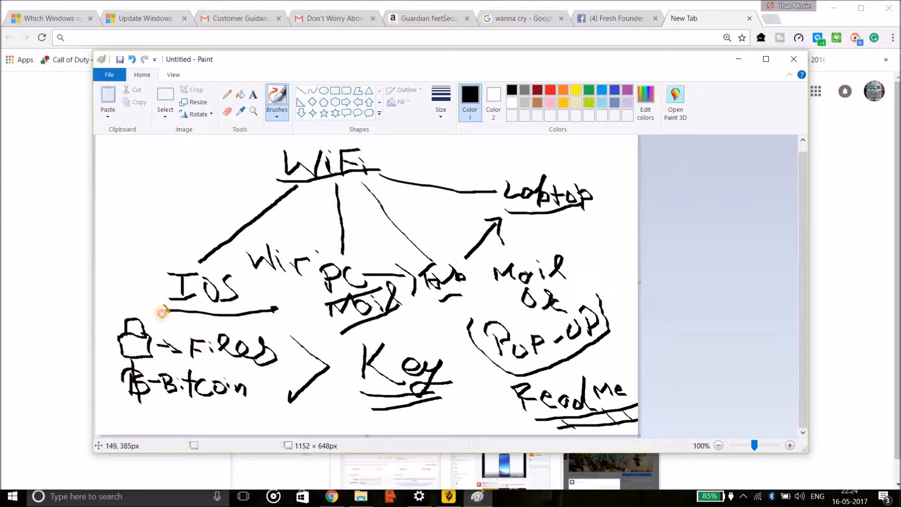
pyautogui.moveTo(167, 320)
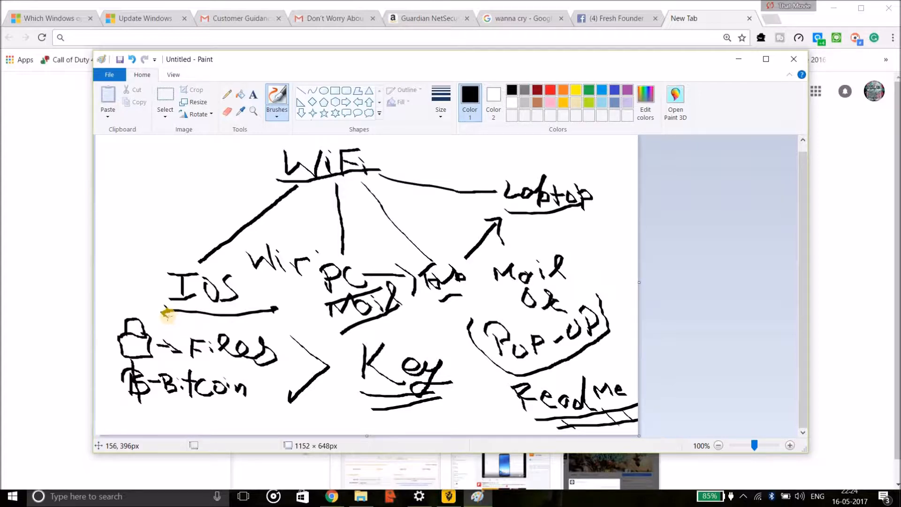
pyautogui.moveTo(143, 302)
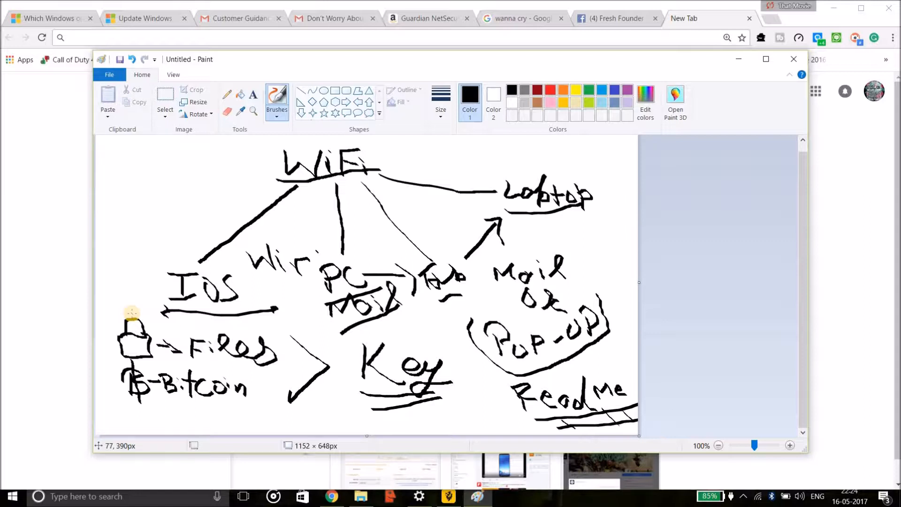
pyautogui.moveTo(131, 333)
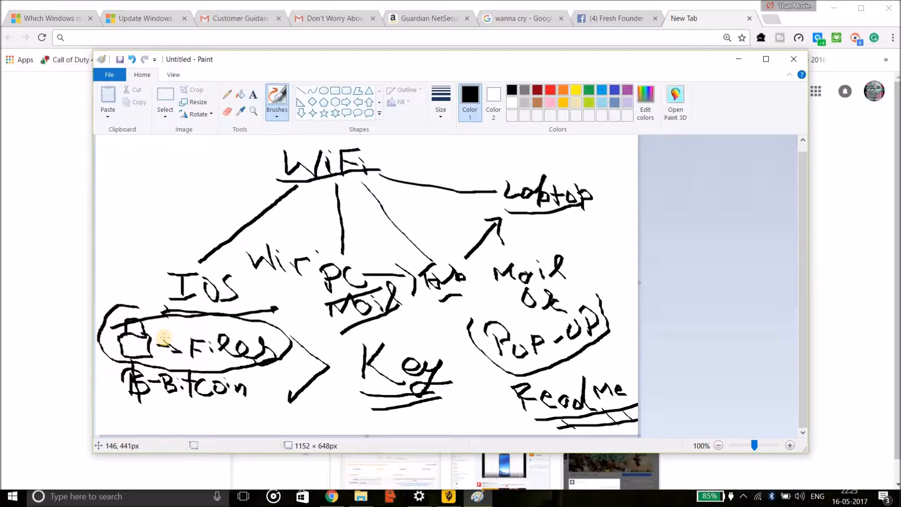
pyautogui.moveTo(180, 348)
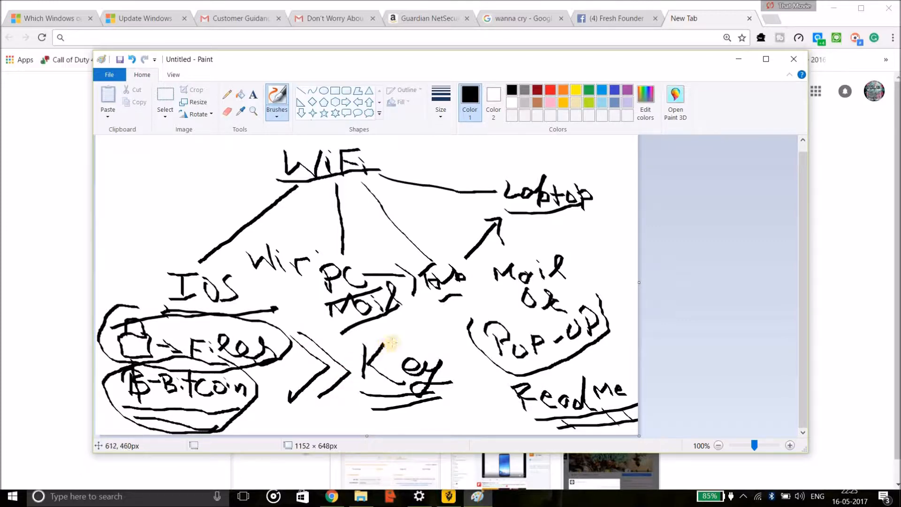
pyautogui.moveTo(232, 326)
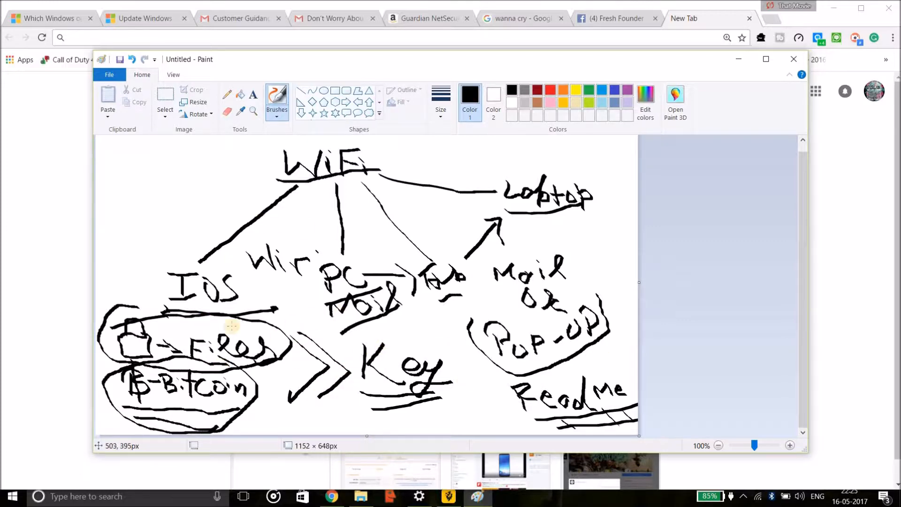
pyautogui.moveTo(466, 398)
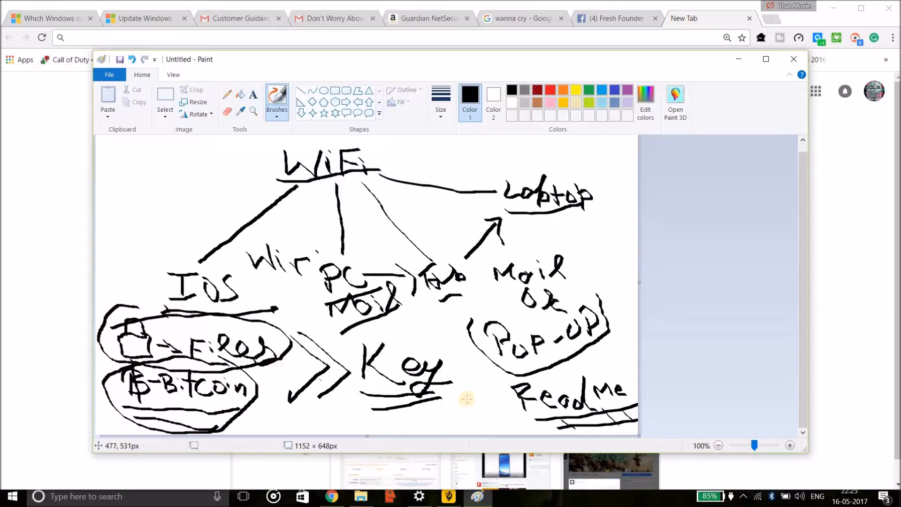
pyautogui.moveTo(361, 383)
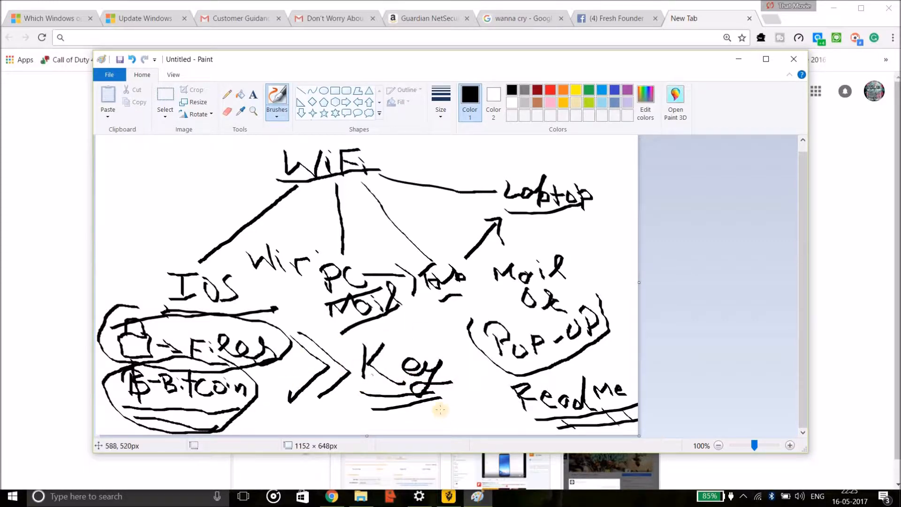
pyautogui.moveTo(506, 368)
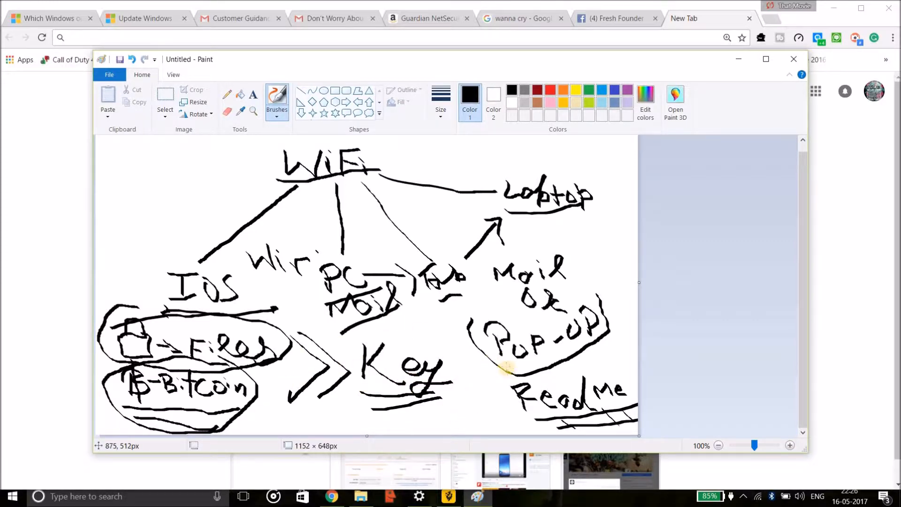
# Step: Finish marking the diagram with ovals around Files and Bitcoin and a doubled arrow toward Key
pyautogui.moveTo(502, 368); pyautogui.dragTo(597, 321)
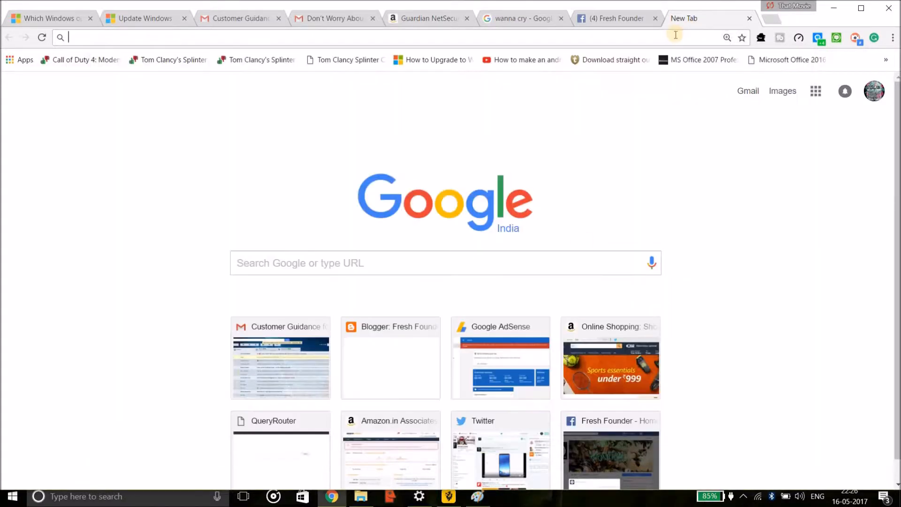
pyautogui.moveTo(120, 289)
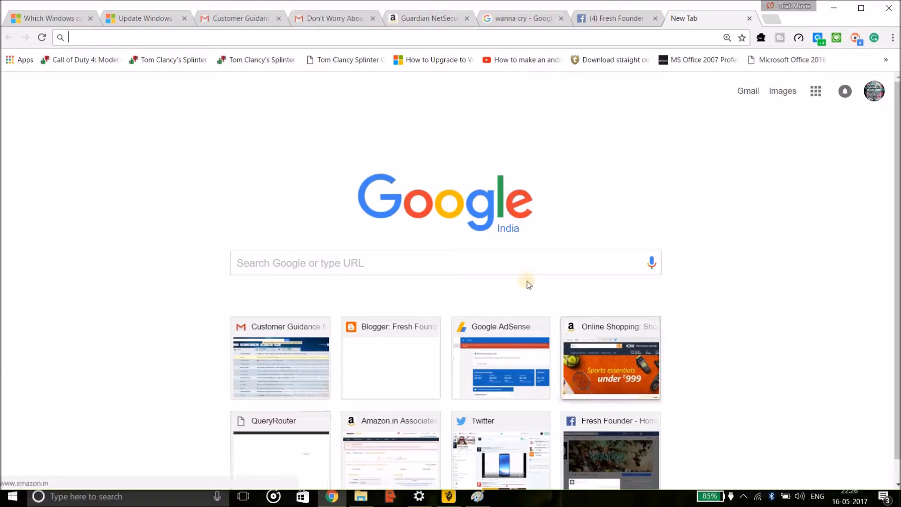
pyautogui.moveTo(115, 407)
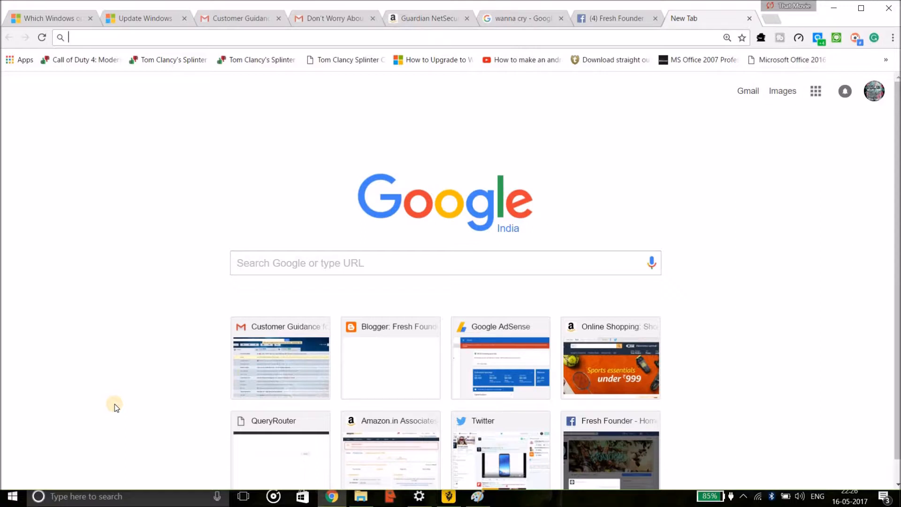
pyautogui.moveTo(257, 163)
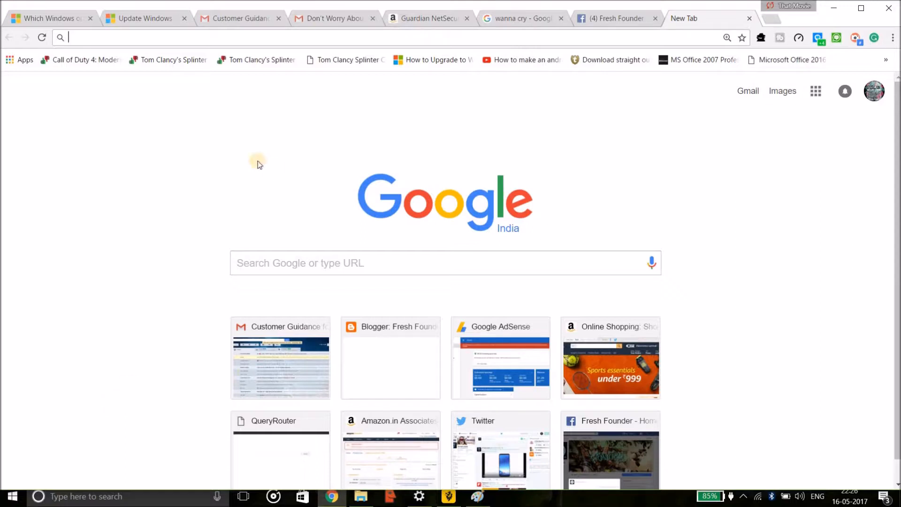
pyautogui.moveTo(333, 18)
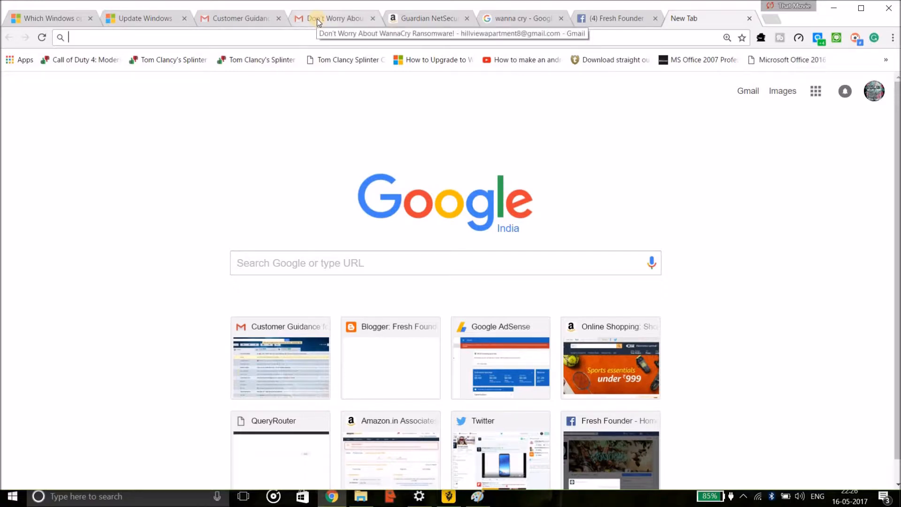
pyautogui.moveTo(14, 25)
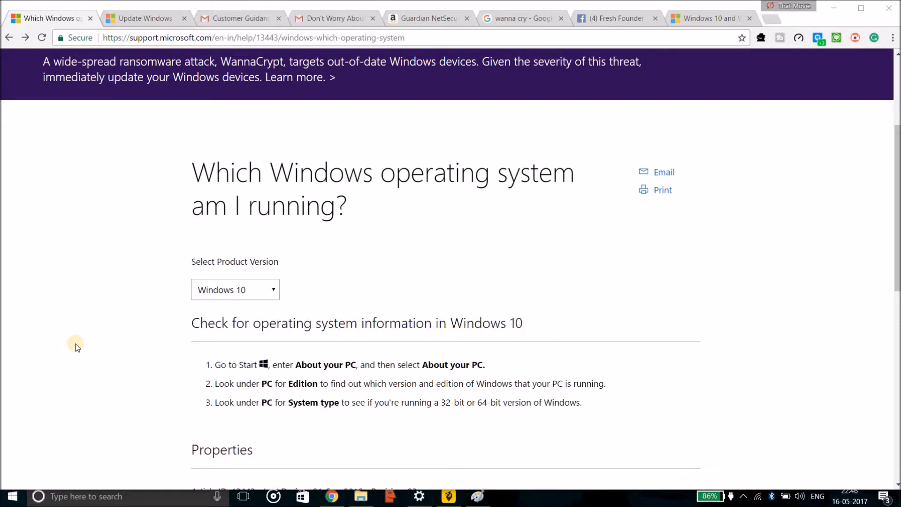
# Step: Scroll the 'Which Windows operating system am I running?' article, then open Start
pyautogui.scroll(-3)
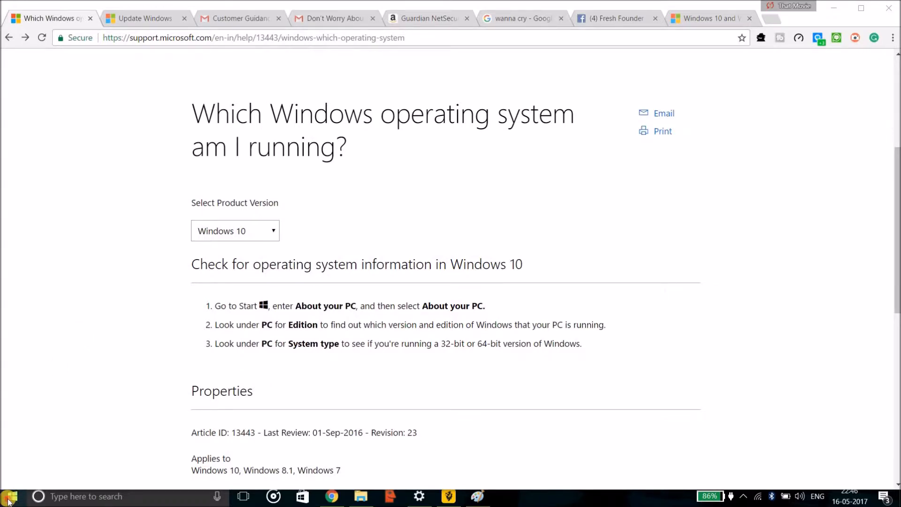
pyautogui.click(8, 495)
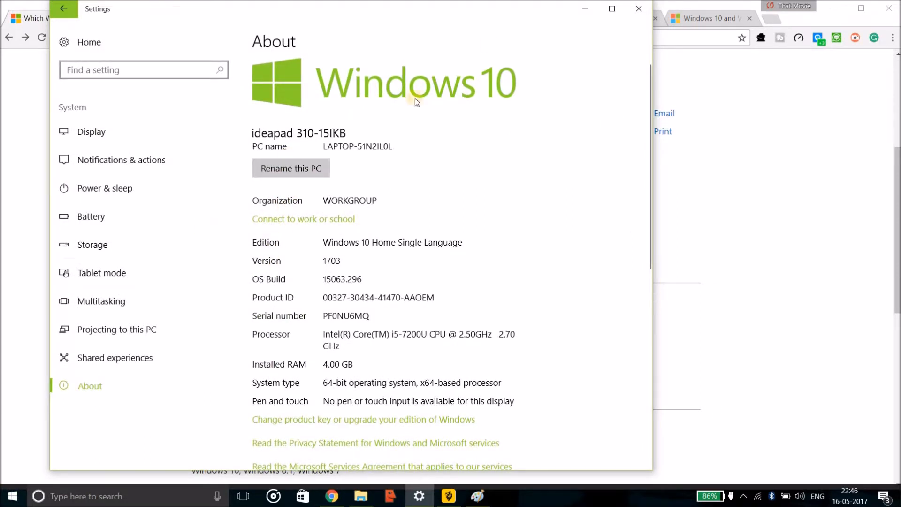
pyautogui.moveTo(342, 222)
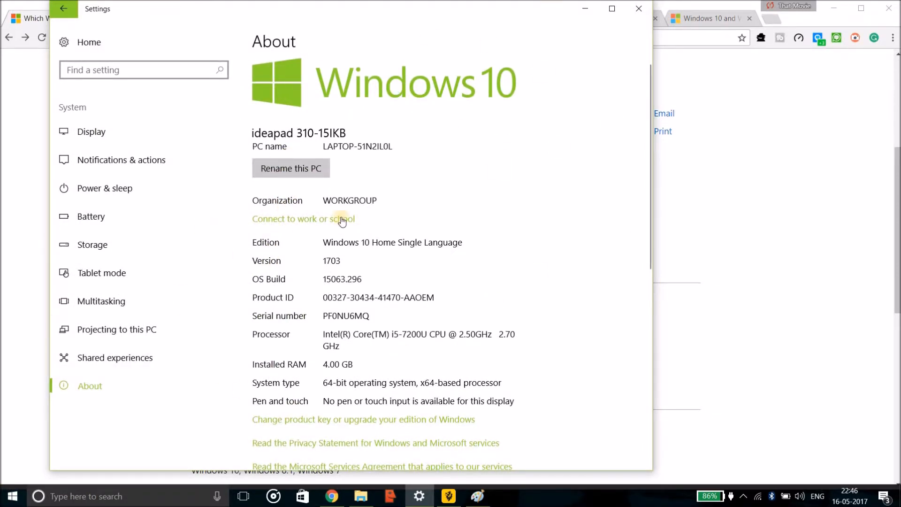
pyautogui.moveTo(342, 246)
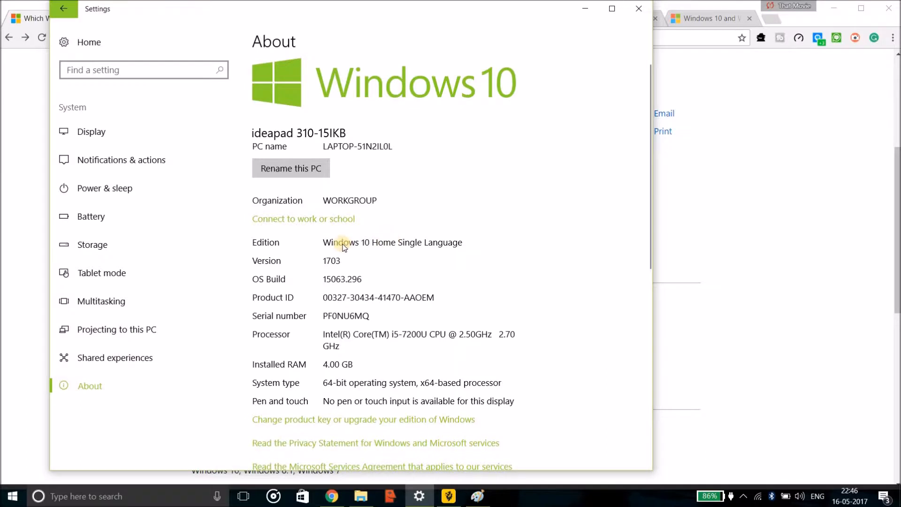
pyautogui.moveTo(457, 224)
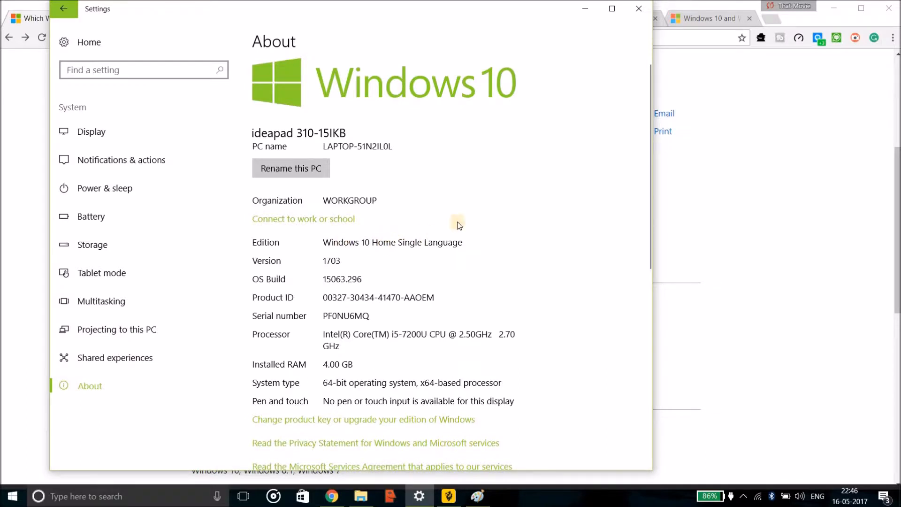
pyautogui.moveTo(84, 155)
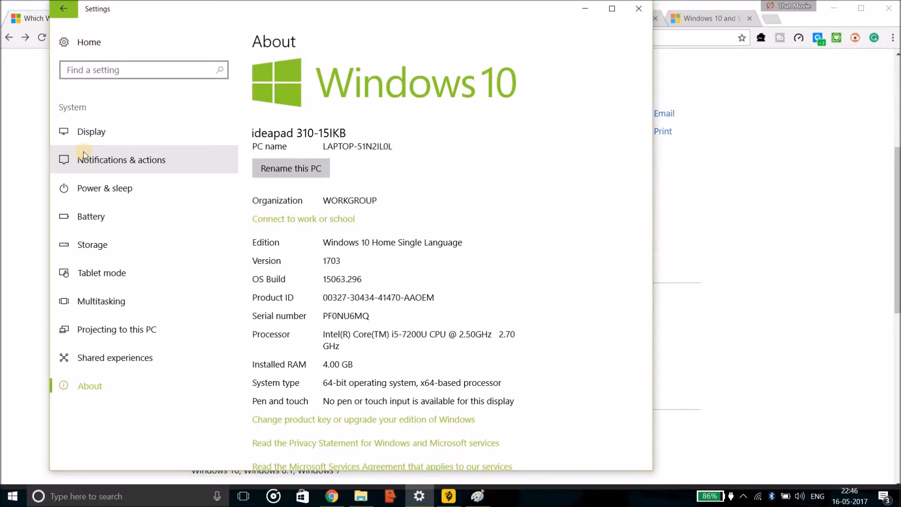
pyautogui.moveTo(576, 11)
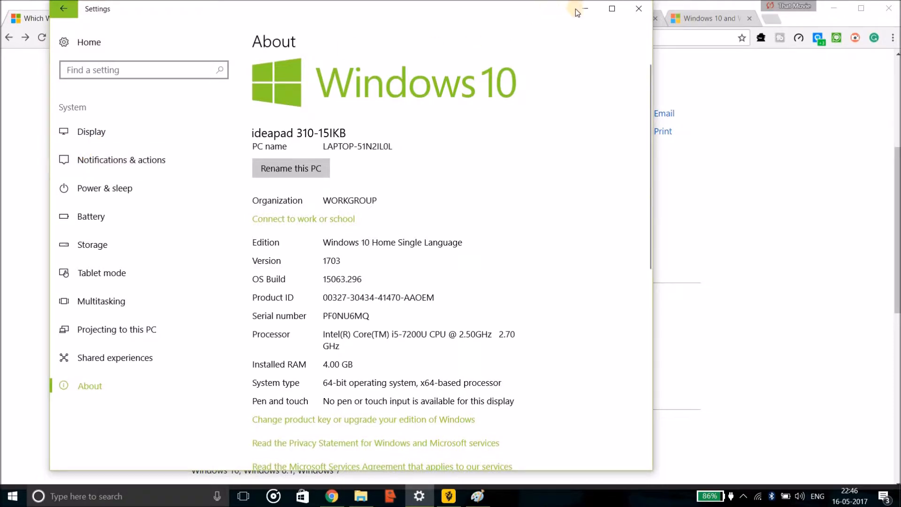
# Step: Open Start while About shows OS build 15063.296 and 4 GB RAM
pyautogui.click(12, 495)
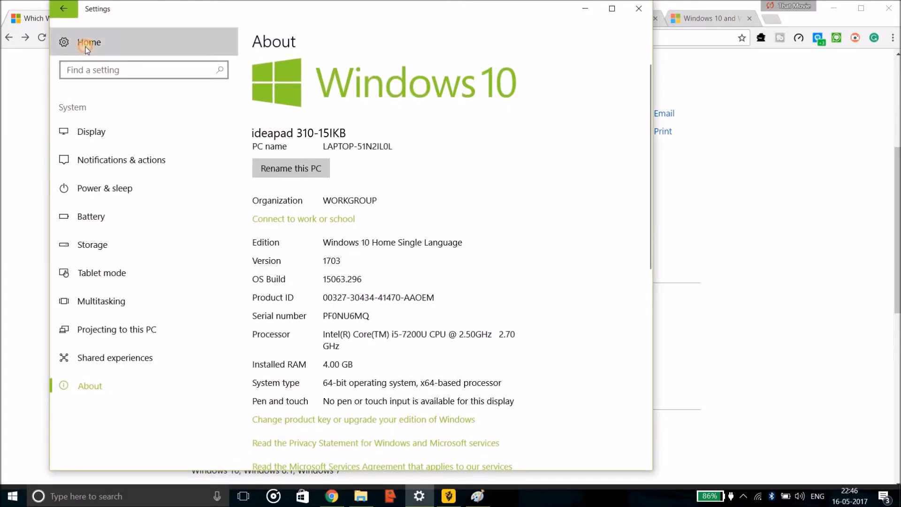
# Step: Go from Settings Home to Update & security to confirm the device is up to date
pyautogui.click(88, 41)
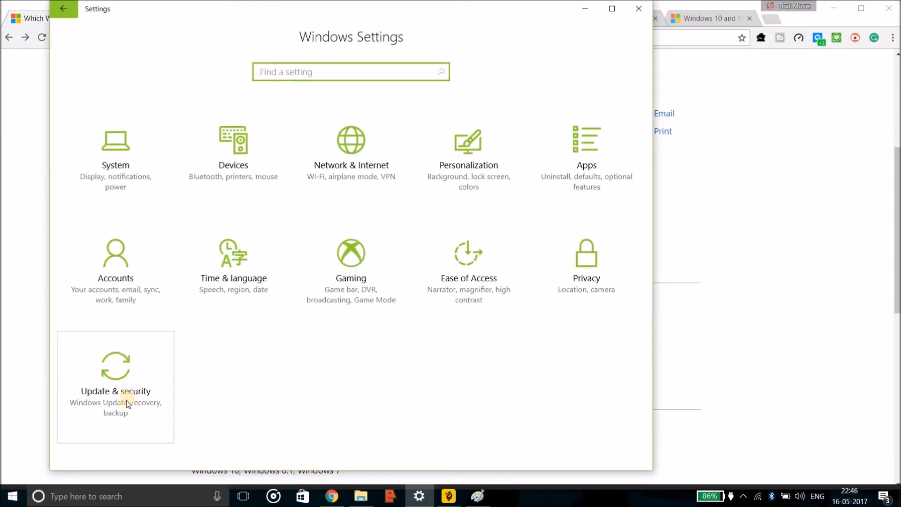
pyautogui.click(115, 391)
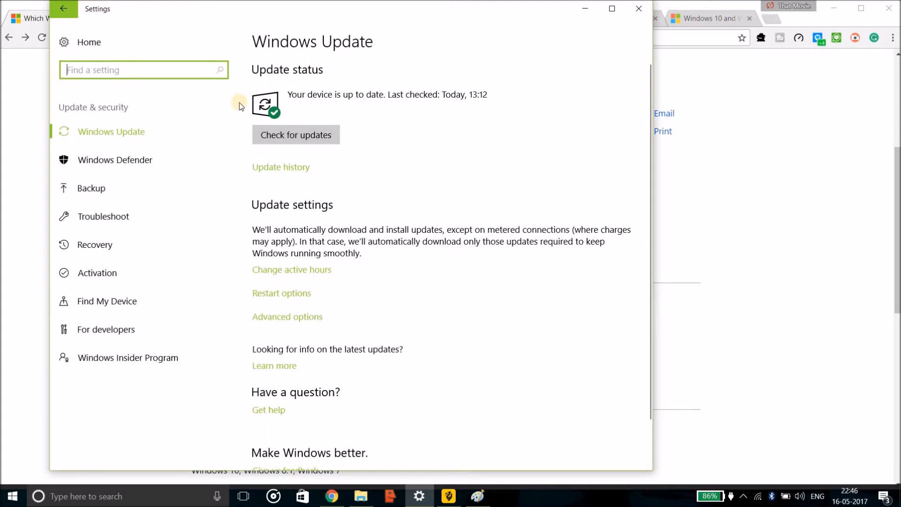
pyautogui.moveTo(285, 48)
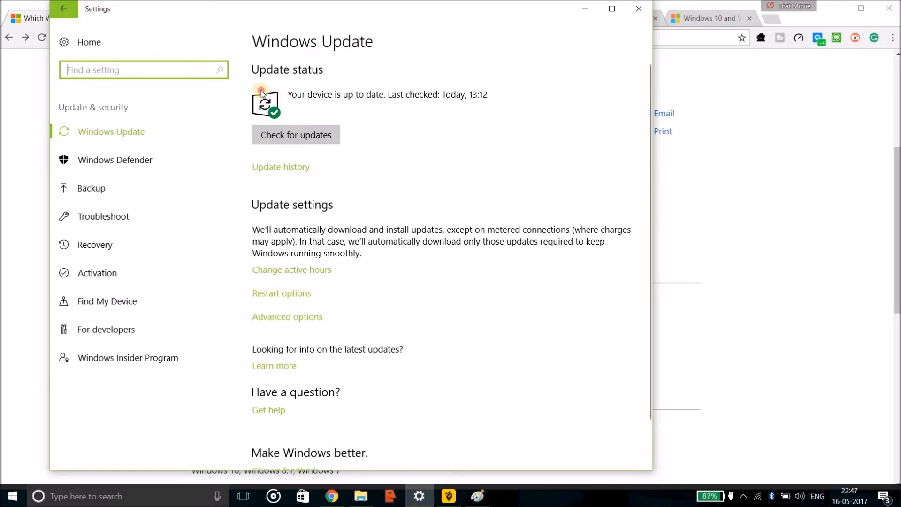
pyautogui.moveTo(266, 48)
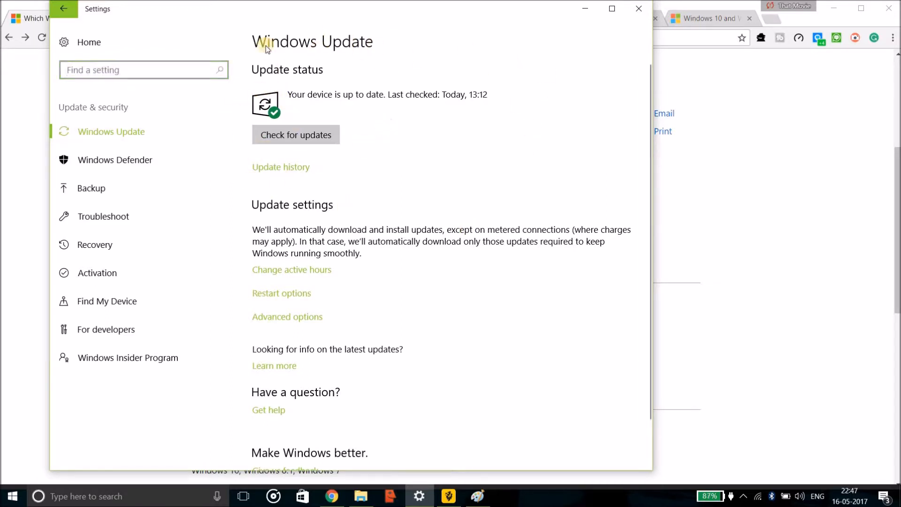
pyautogui.moveTo(245, 71)
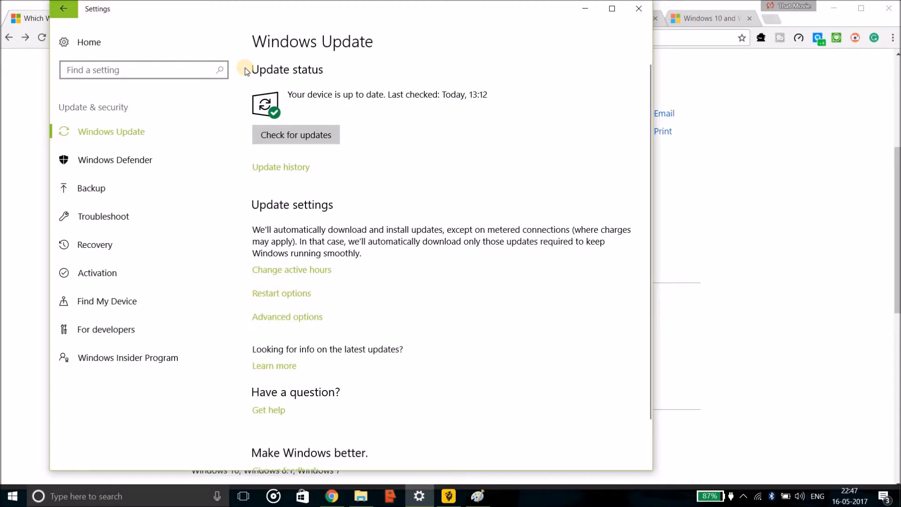
pyautogui.moveTo(257, 84)
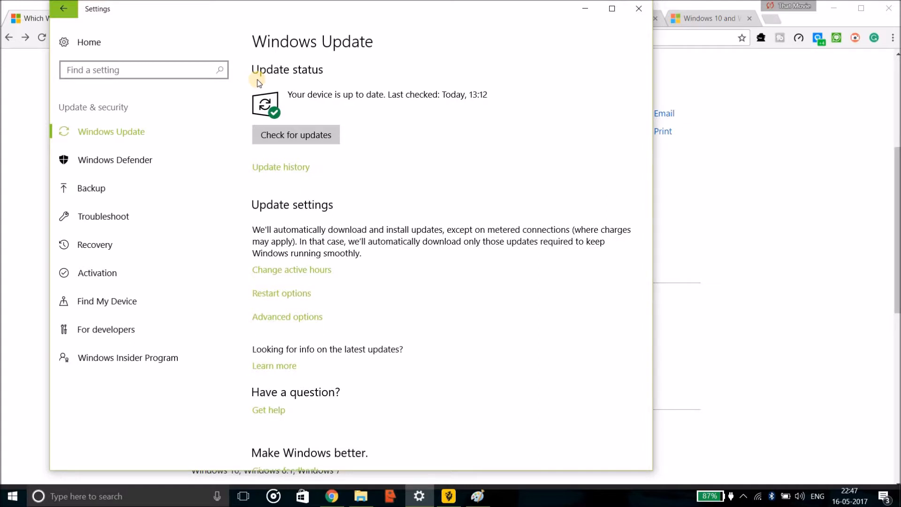
pyautogui.moveTo(300, 74)
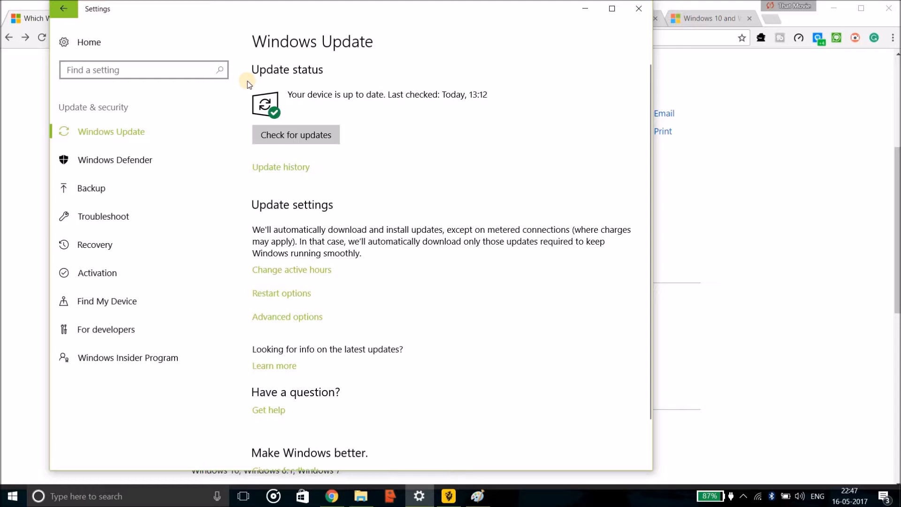
pyautogui.moveTo(185, 105)
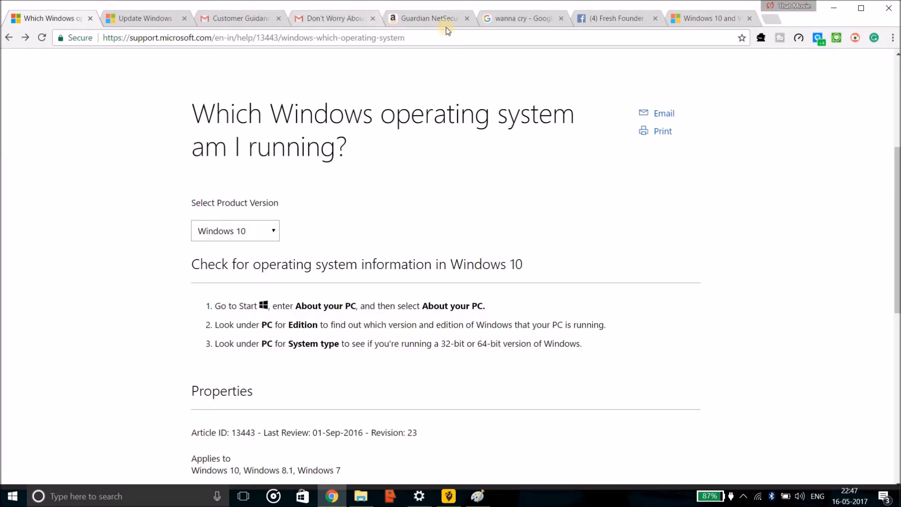
# Step: Return to the Guardian NetSecure product page and edit the Amazon search query
pyautogui.click(427, 18)
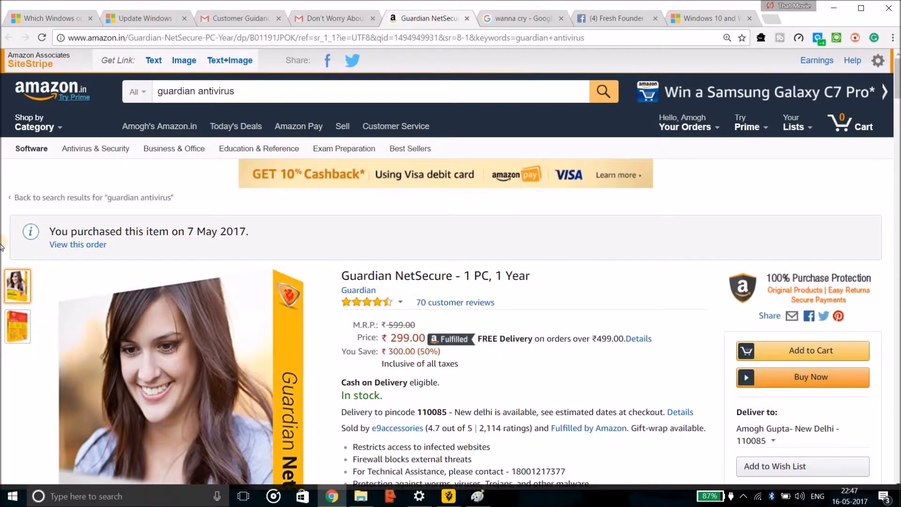
pyautogui.scroll(-3)
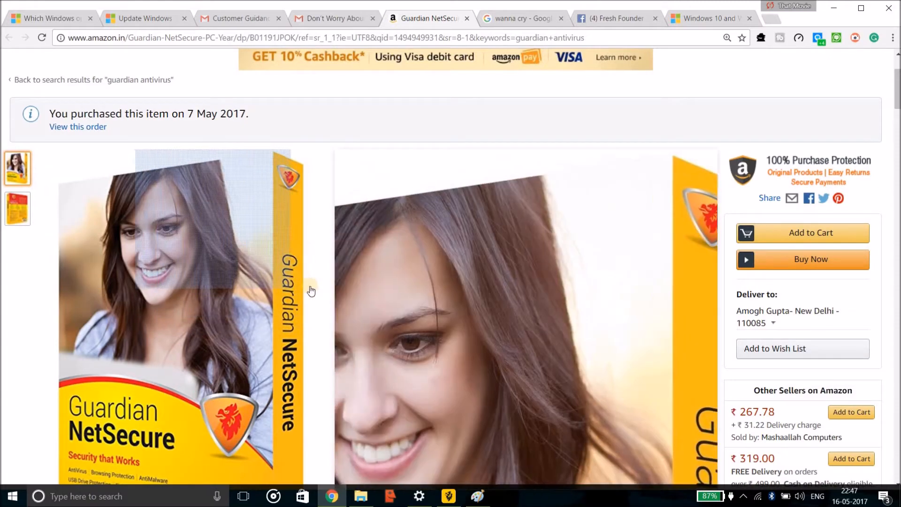
pyautogui.scroll(-3)
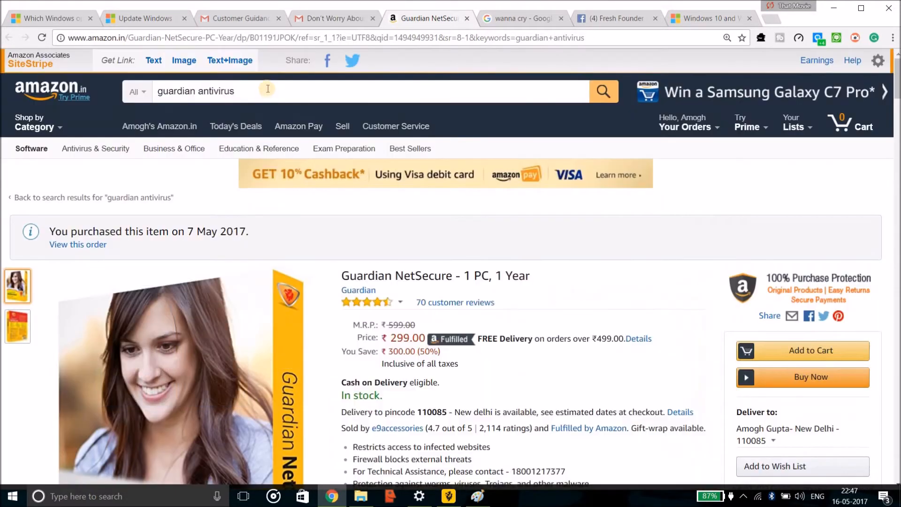
pyautogui.press('Backspace')
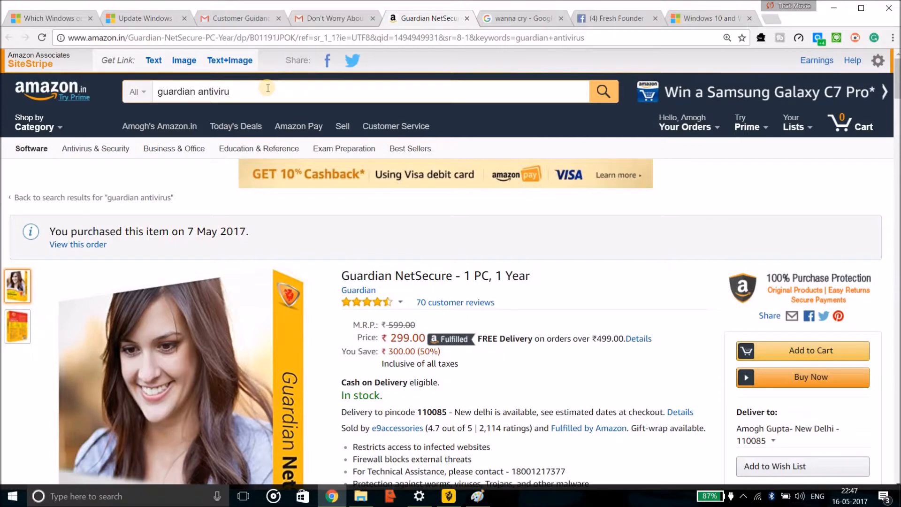
pyautogui.write('antivirus for laptop')
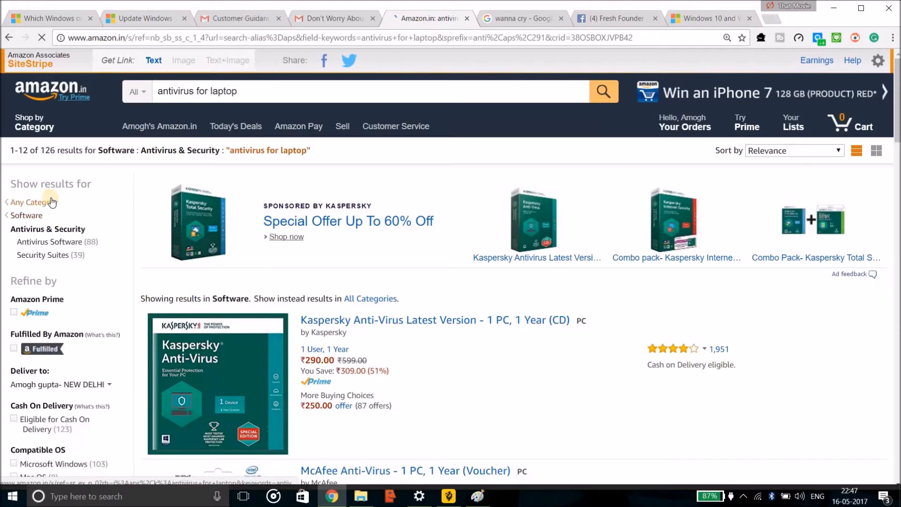
# Step: Enlarge the boxed Guardian NetSecure product image from its thumbnail
pyautogui.scroll(-3)
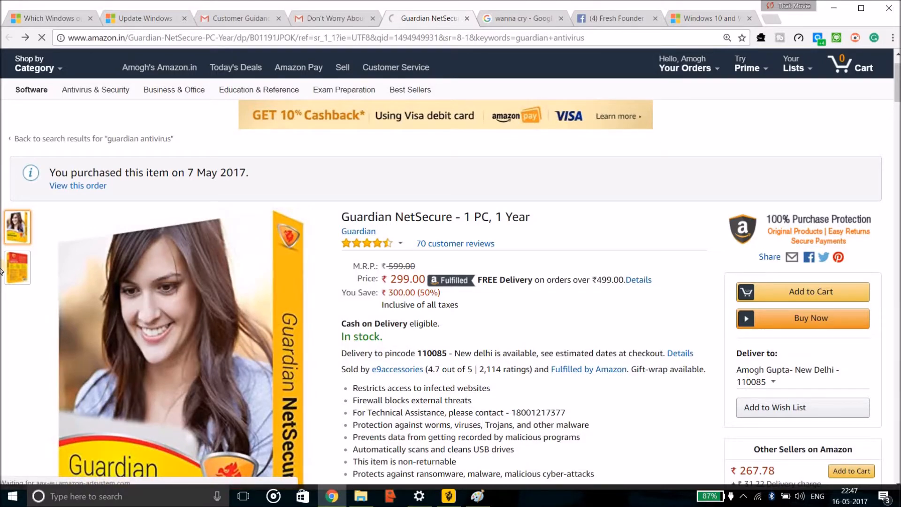
pyautogui.click(18, 267)
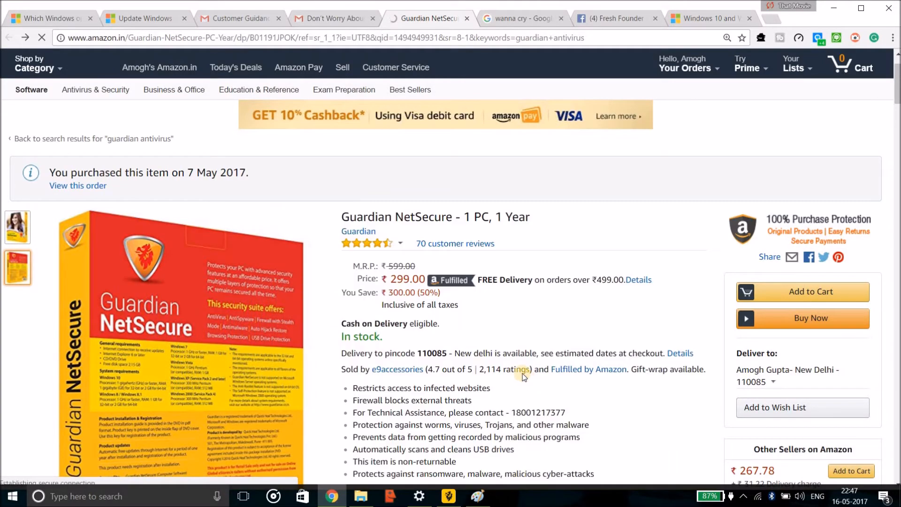
pyautogui.scroll(-3)
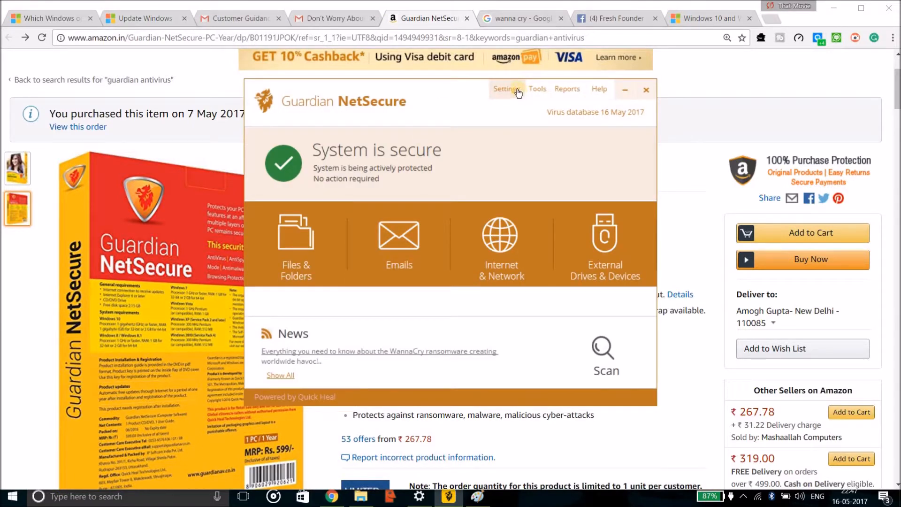
# Step: Confirm Guardian NetSecure's Automatic Update toggle is ON, then minimize the app
pyautogui.click(505, 89)
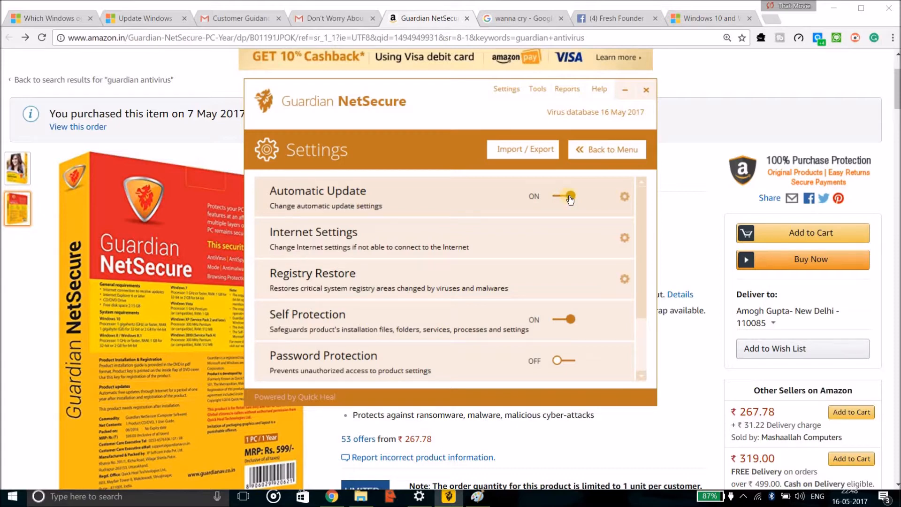
pyautogui.click(568, 196)
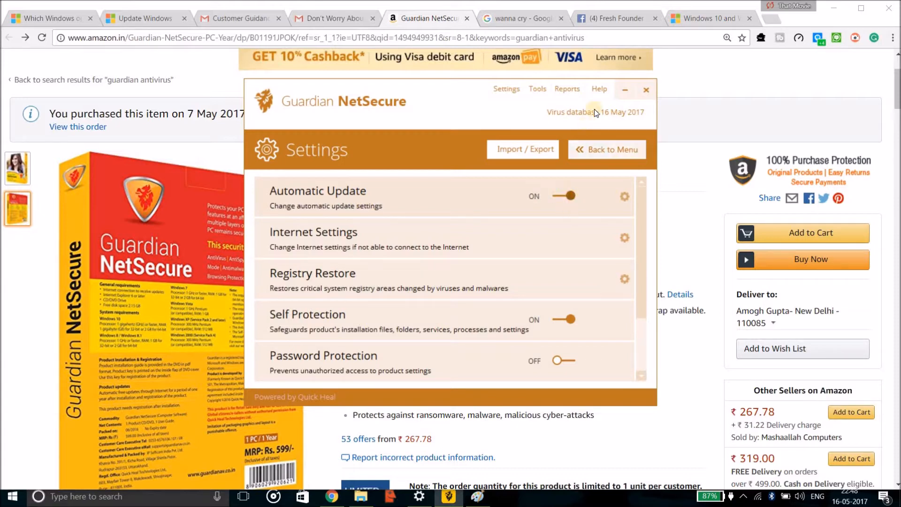
pyautogui.click(646, 90)
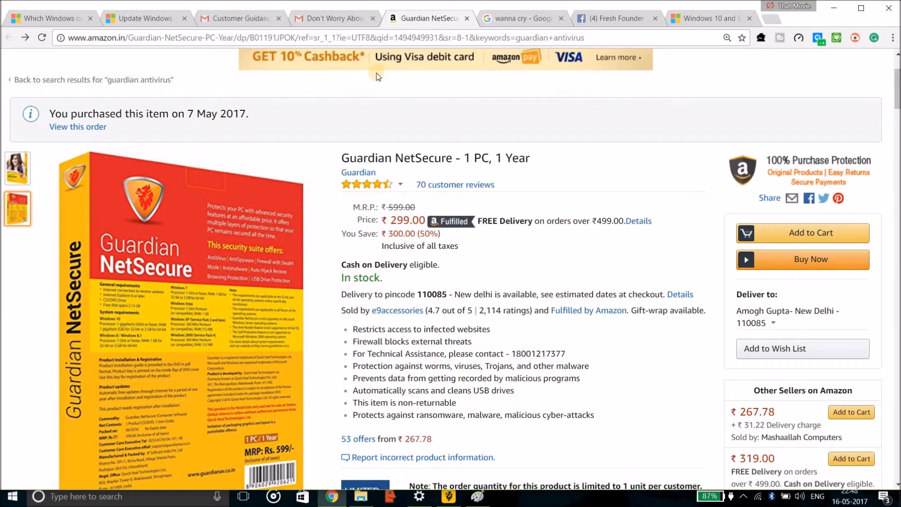
pyautogui.moveTo(278, 72)
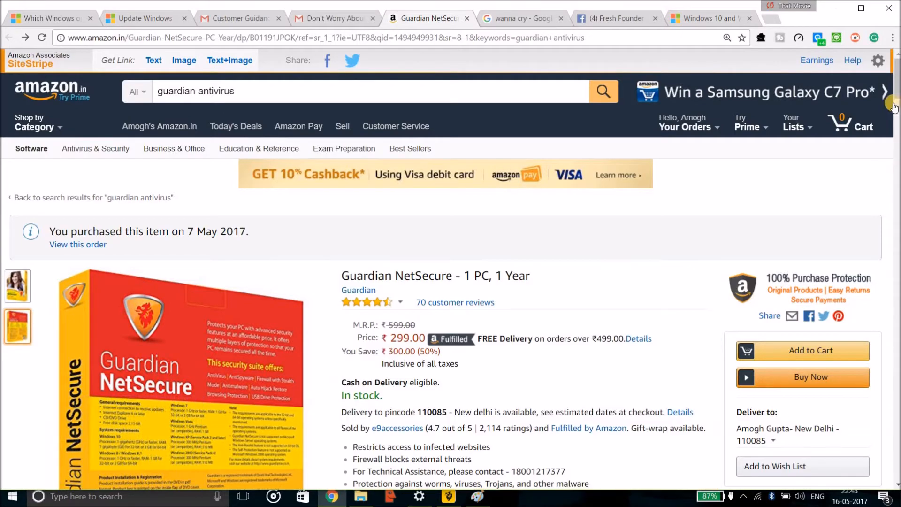
# Step: Skim the Windows 10 update history, then scroll to the Guardian NetSecure product description
pyautogui.click(711, 18)
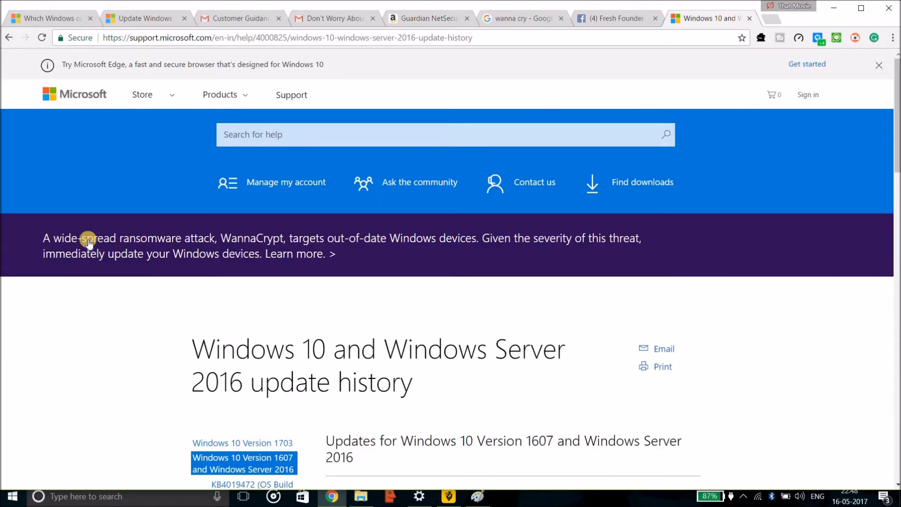
pyautogui.scroll(-3)
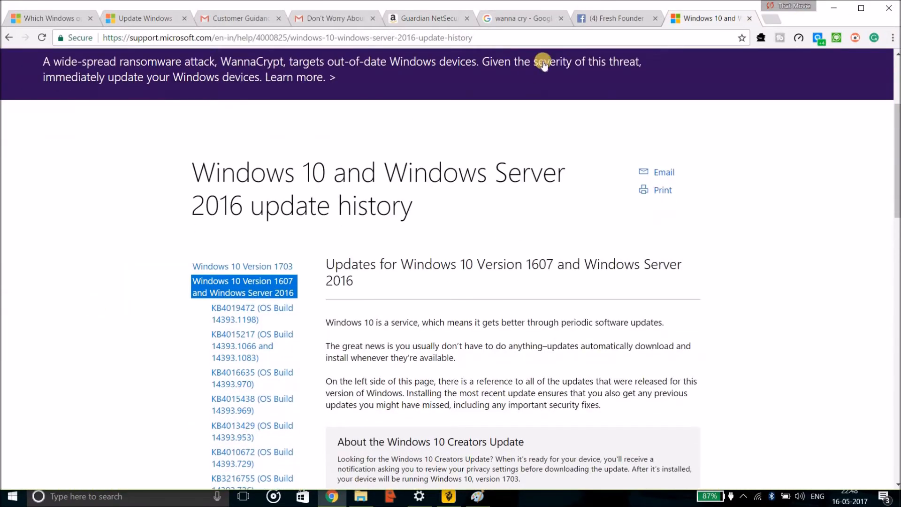
pyautogui.moveTo(428, 17)
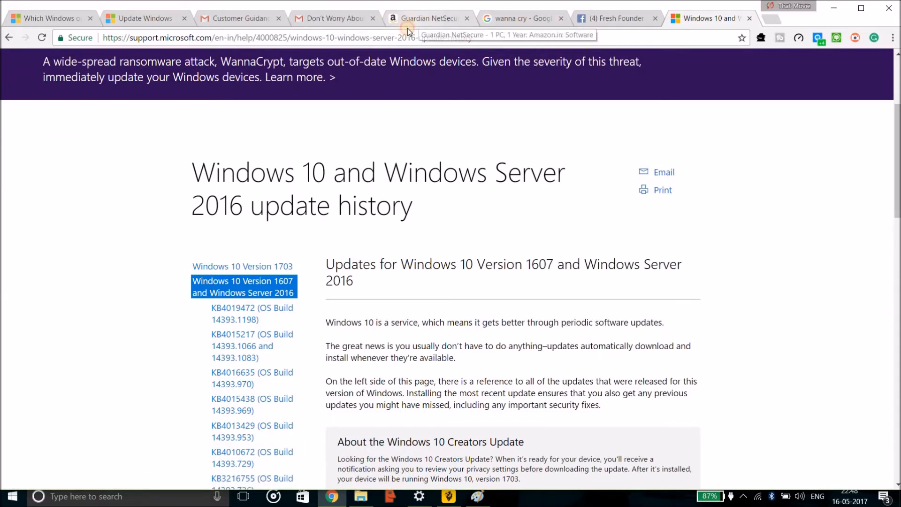
pyautogui.click(428, 17)
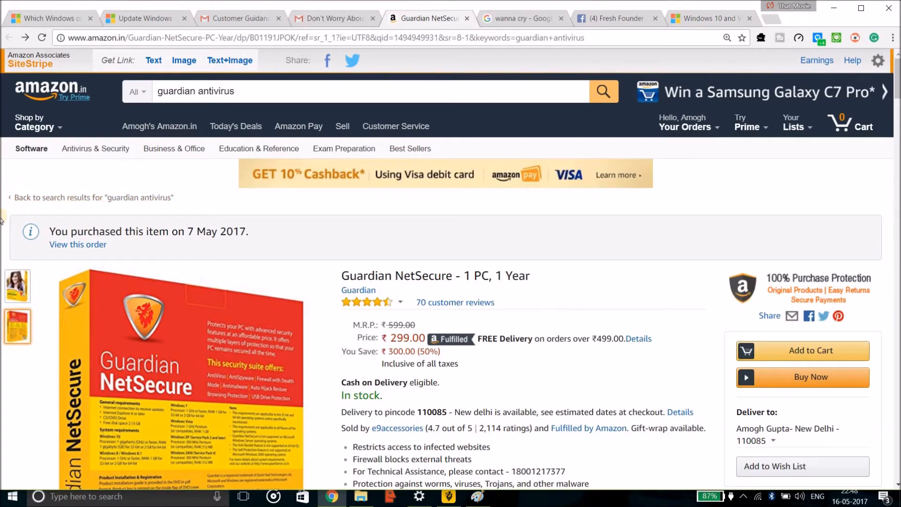
pyautogui.scroll(-3)
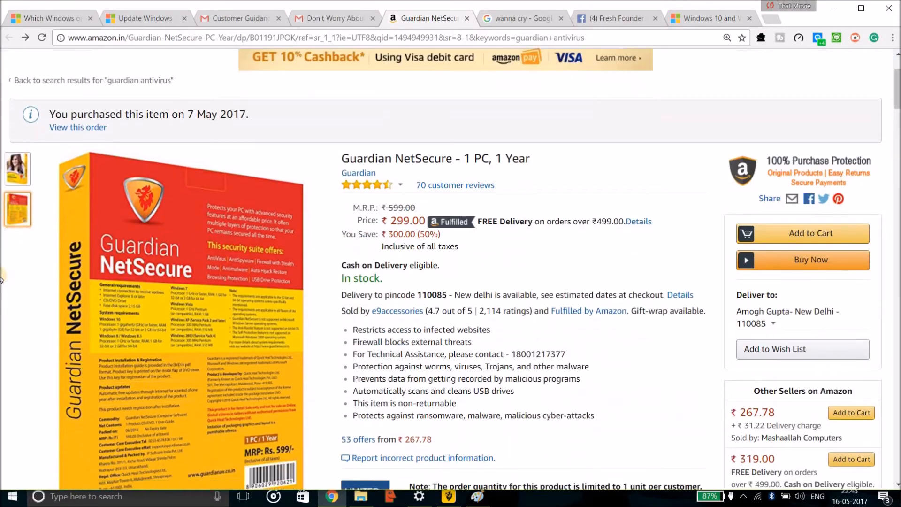
pyautogui.scroll(-3)
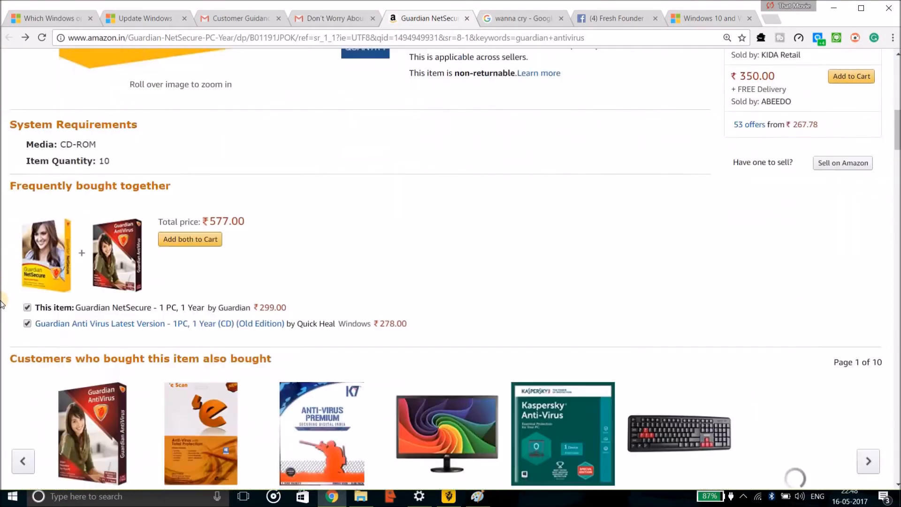
pyautogui.scroll(-3)
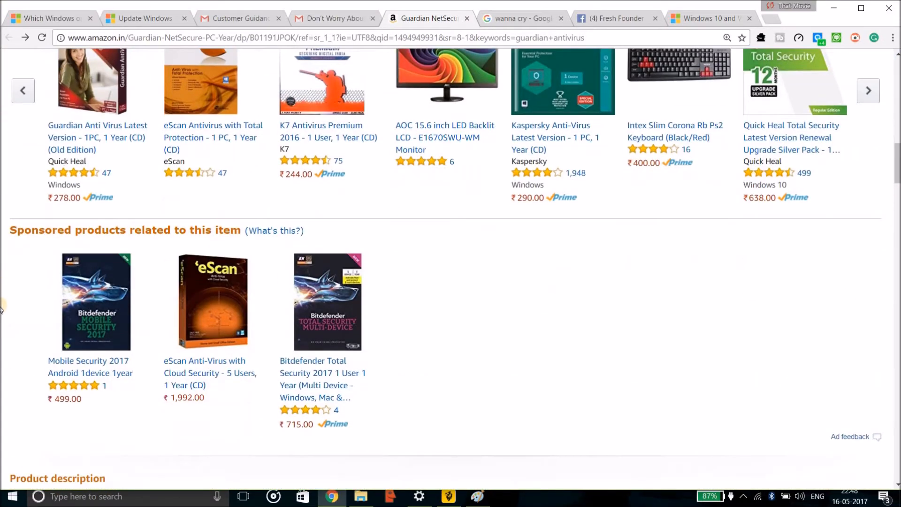
pyautogui.scroll(-3)
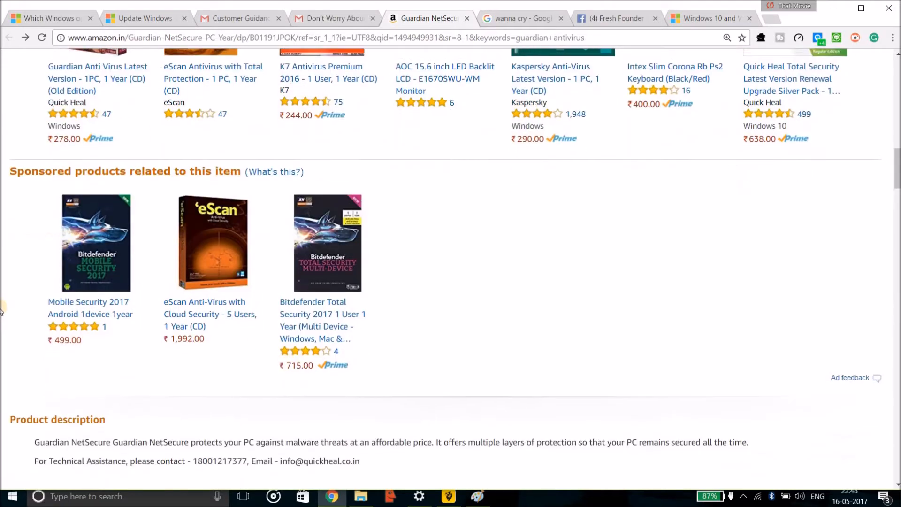
pyautogui.scroll(-3)
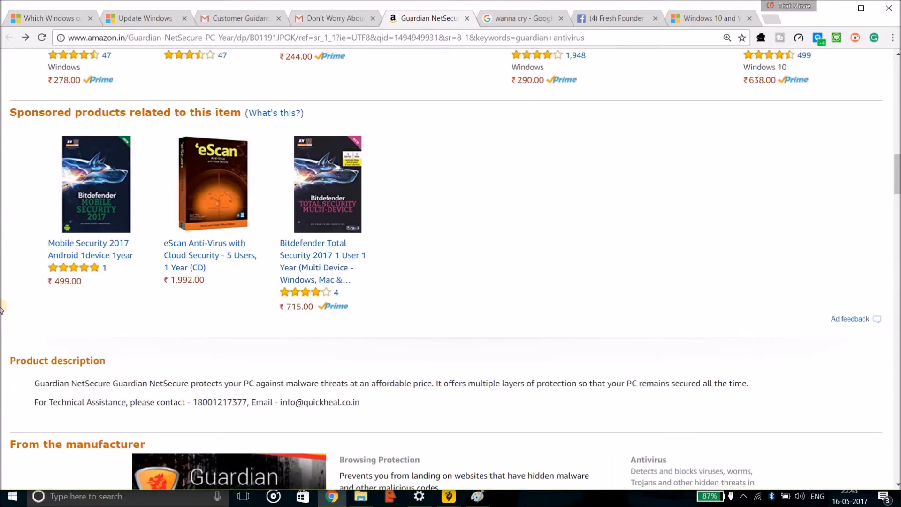
pyautogui.scroll(3)
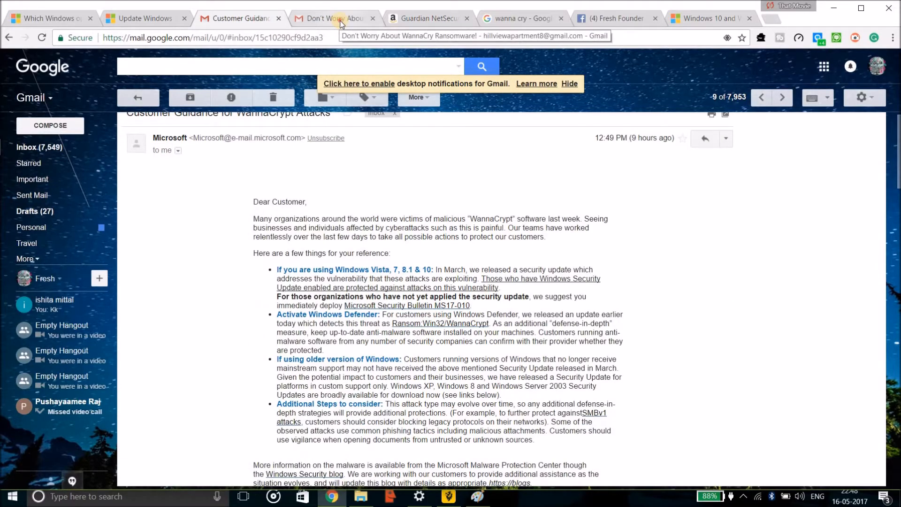
pyautogui.moveTo(319, 32)
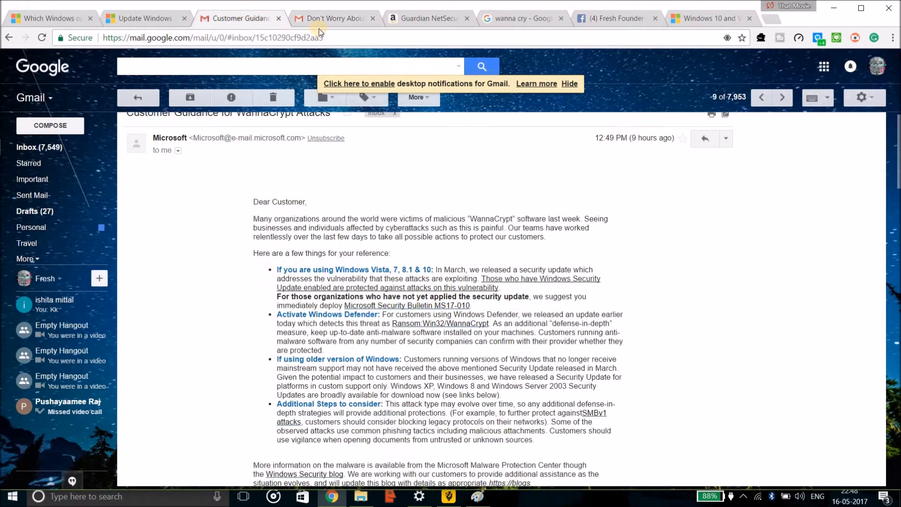
# Step: Switch to the Quick Heal 'Don't Worry About WannaCry Ransomware!' email tab
pyautogui.click(332, 18)
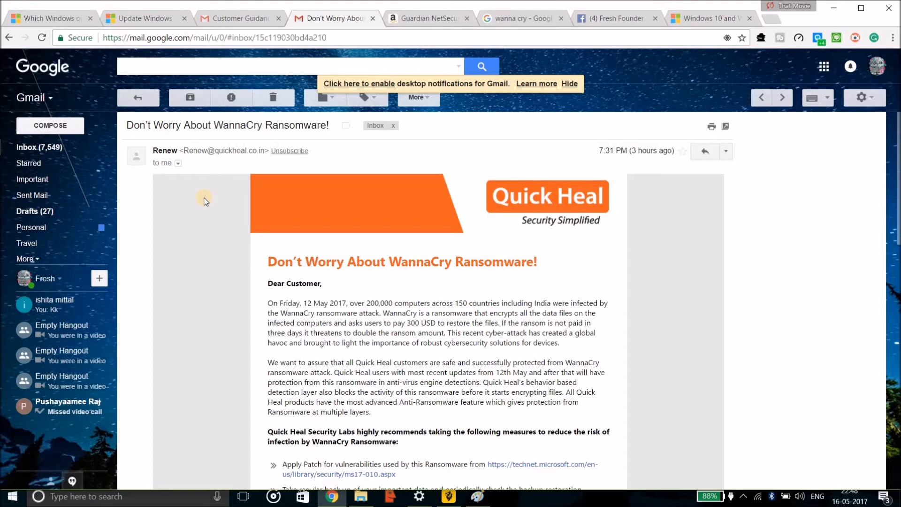
pyautogui.moveTo(136, 210)
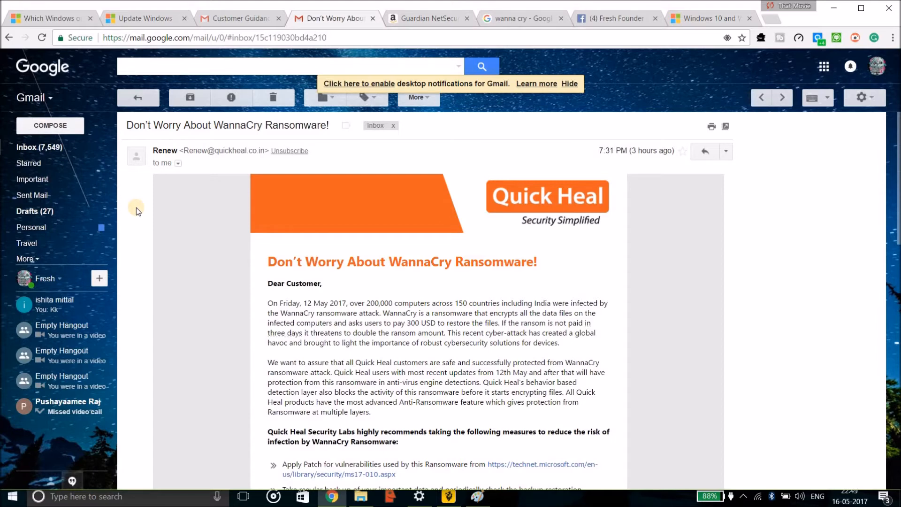
pyautogui.moveTo(366, 97)
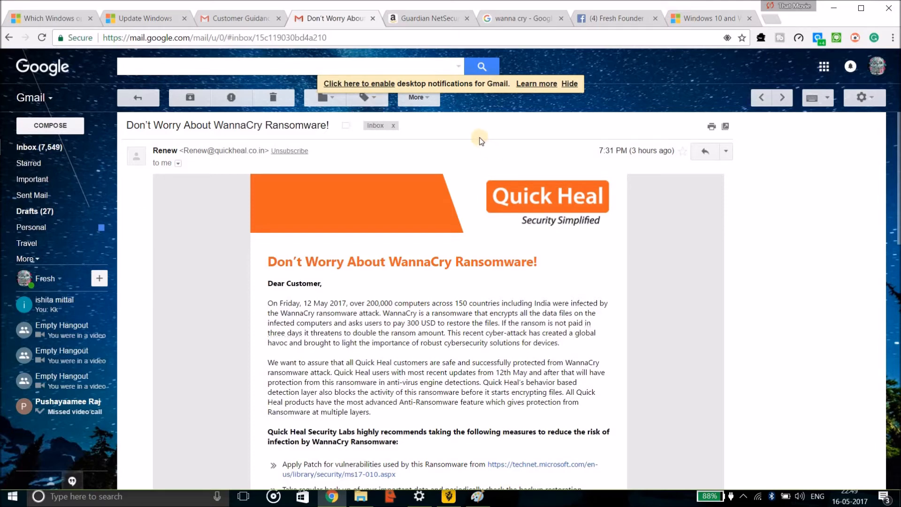
pyautogui.moveTo(236, 19)
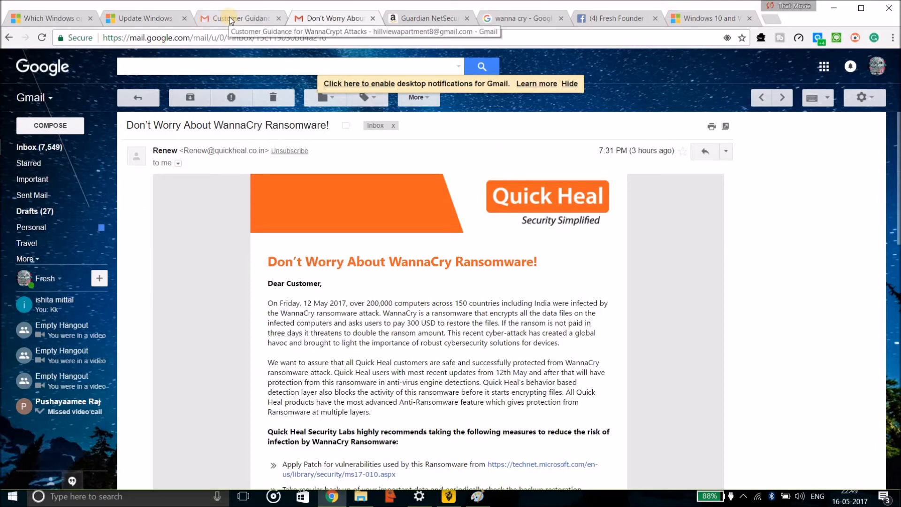